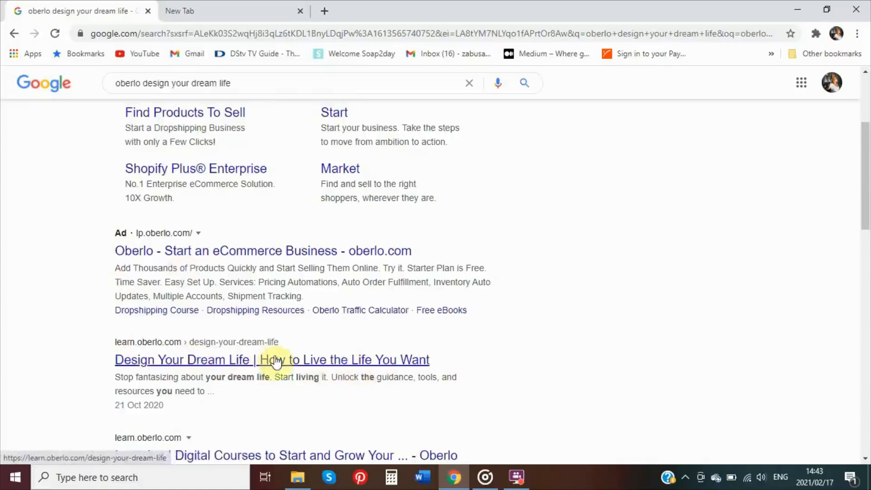
# Open the 'Design Your Dream Life' Oberlo Learn result from the Google results
pyautogui.click(271, 359)
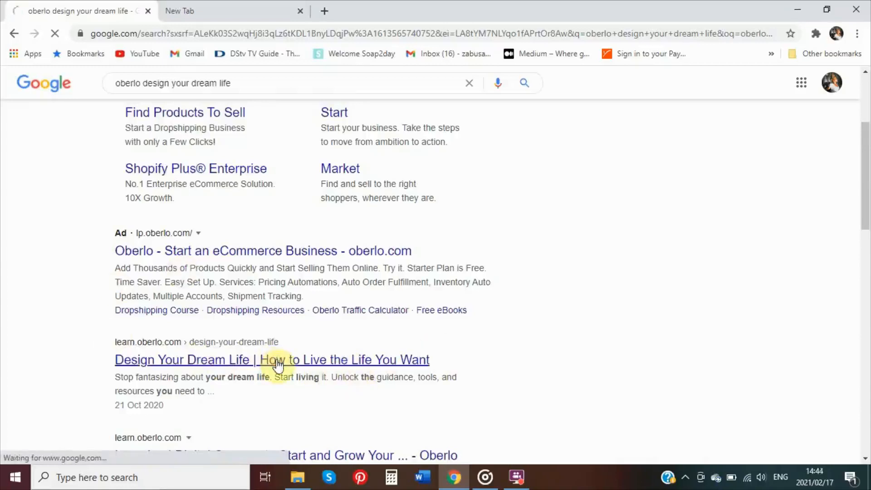
pyautogui.click(272, 359)
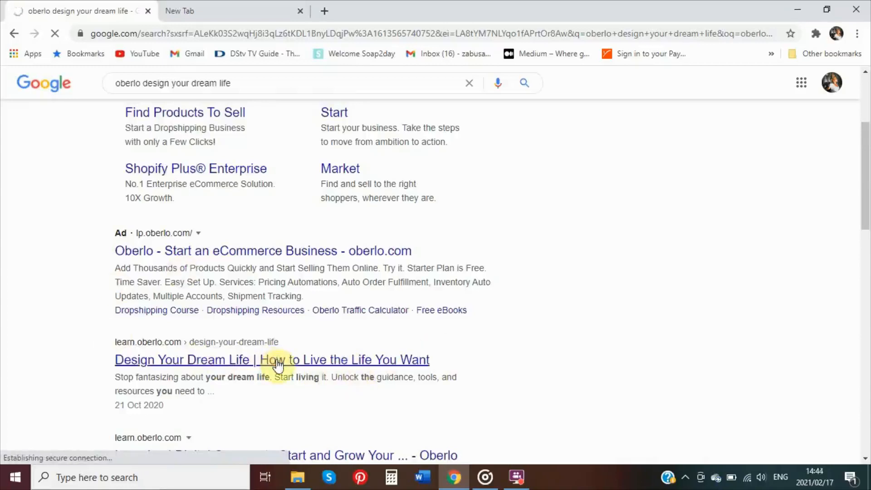
pyautogui.click(271, 359)
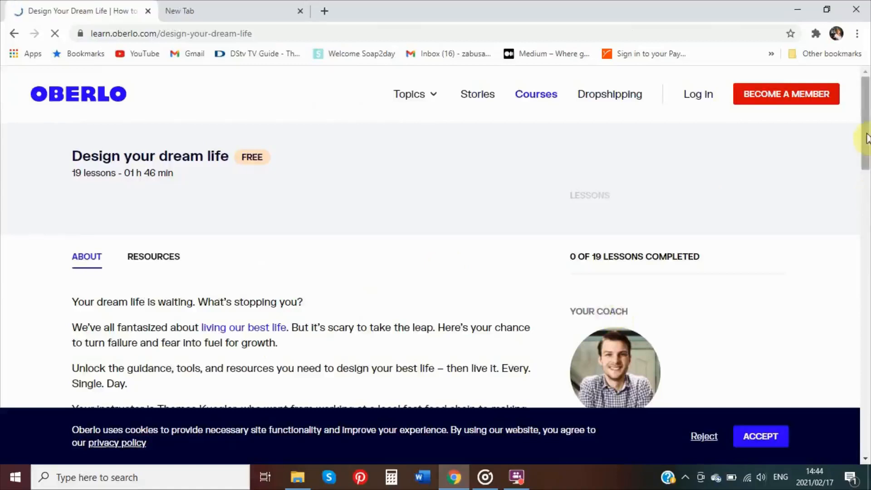
# Accept the cookie notice and scroll through the course's lessons list into its About section
pyautogui.scroll(-3)
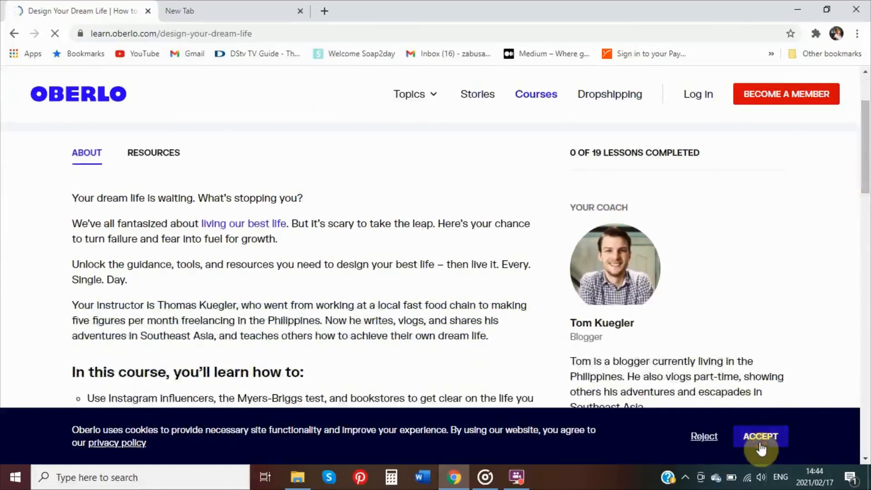
pyautogui.click(761, 437)
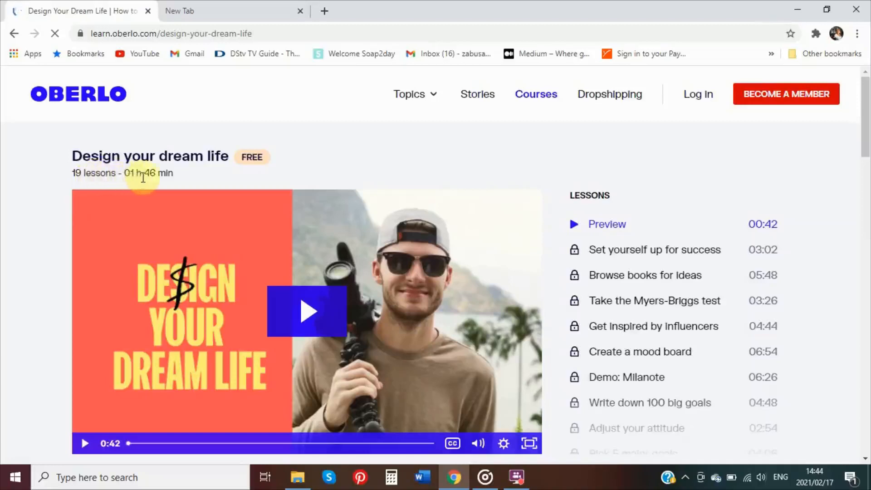
pyautogui.moveTo(198, 183)
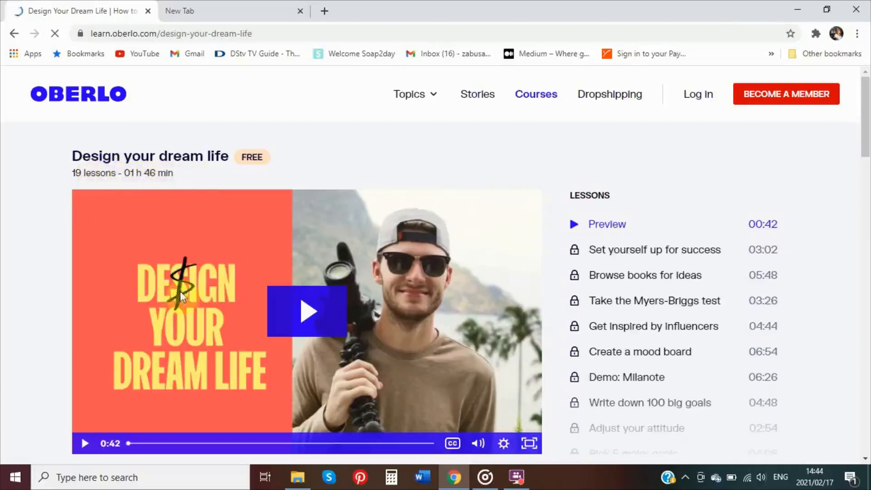
pyautogui.moveTo(621, 186)
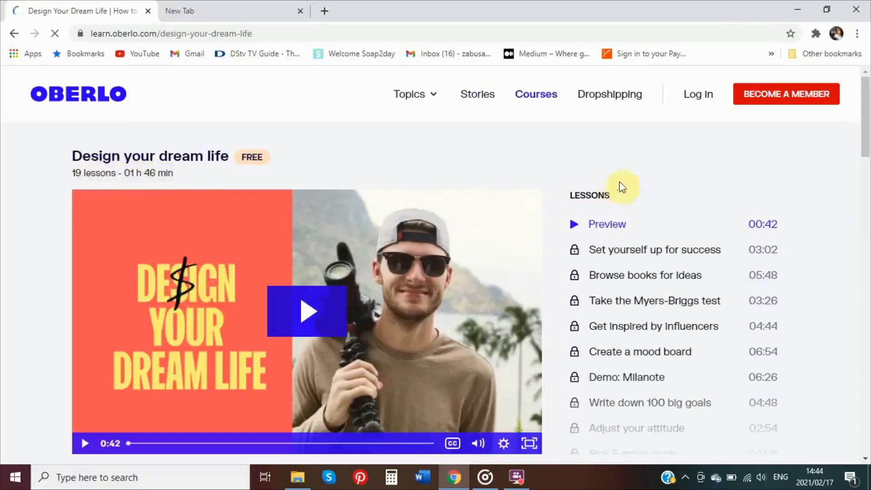
pyautogui.scroll(-3)
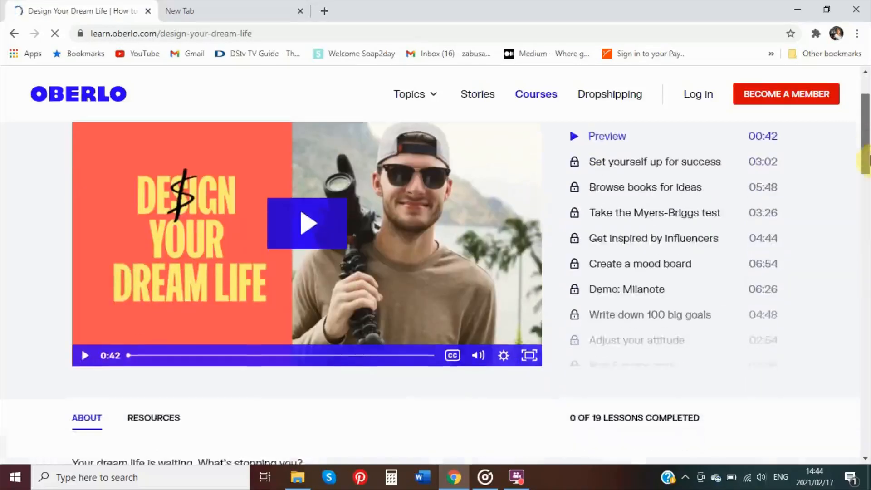
pyautogui.scroll(-3)
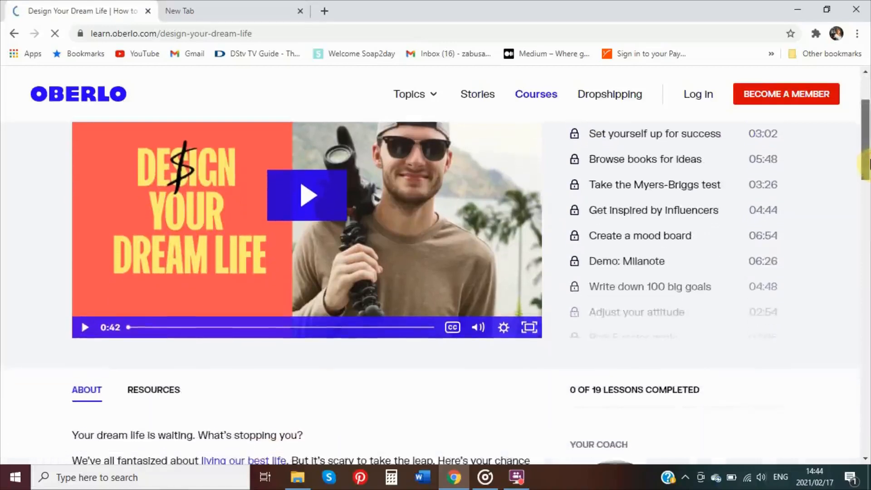
pyautogui.scroll(-3)
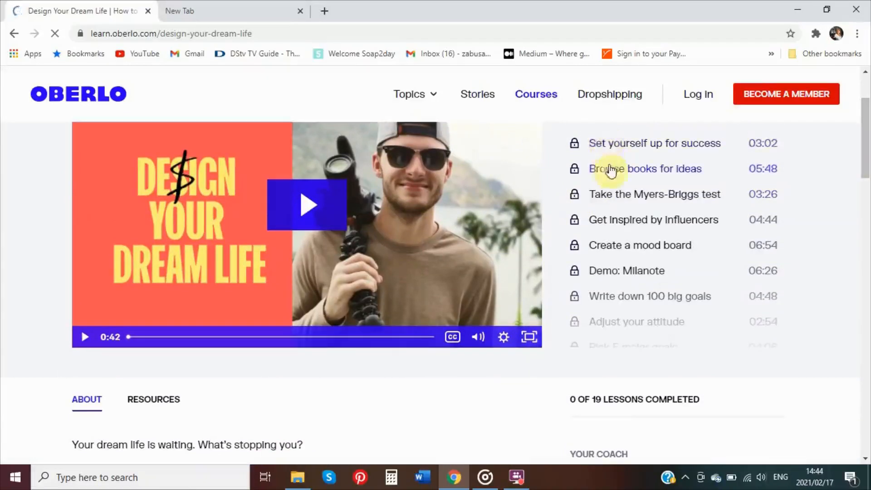
pyautogui.moveTo(630, 247)
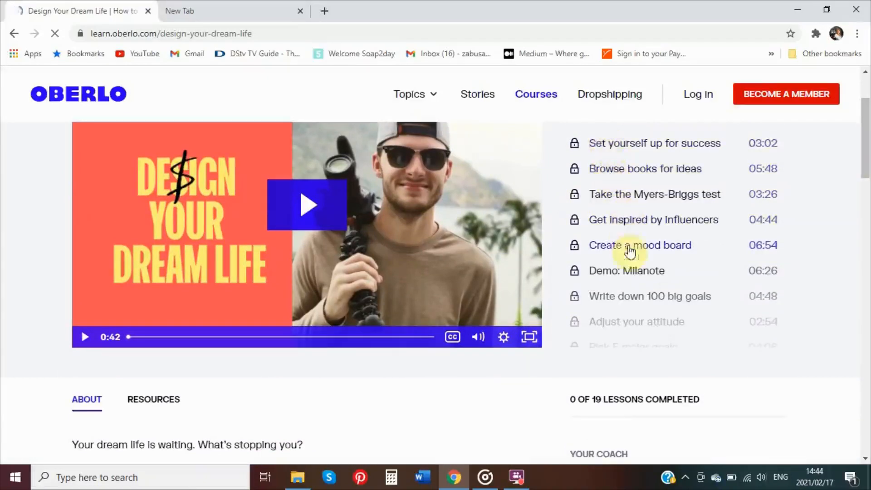
pyautogui.moveTo(640, 270)
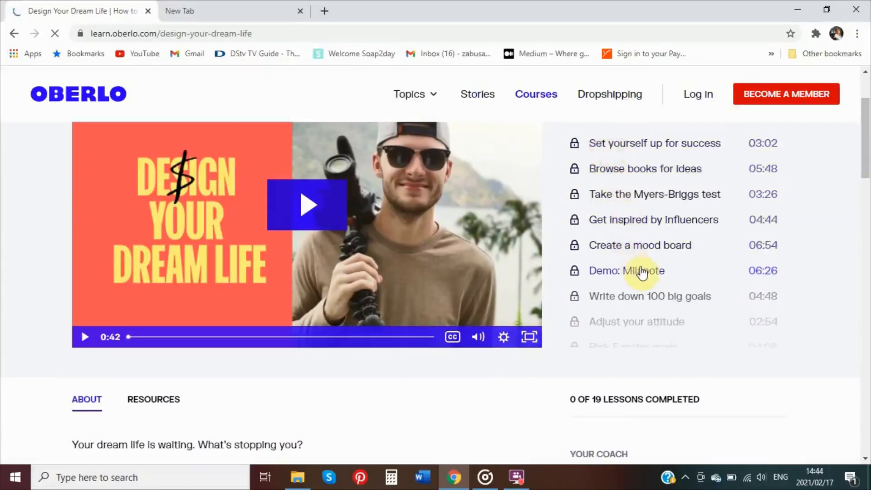
pyautogui.moveTo(634, 327)
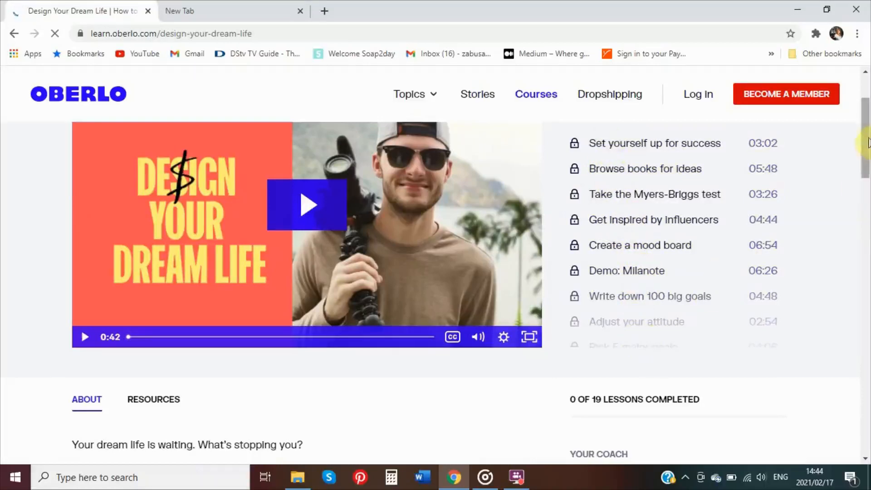
pyautogui.scroll(-3)
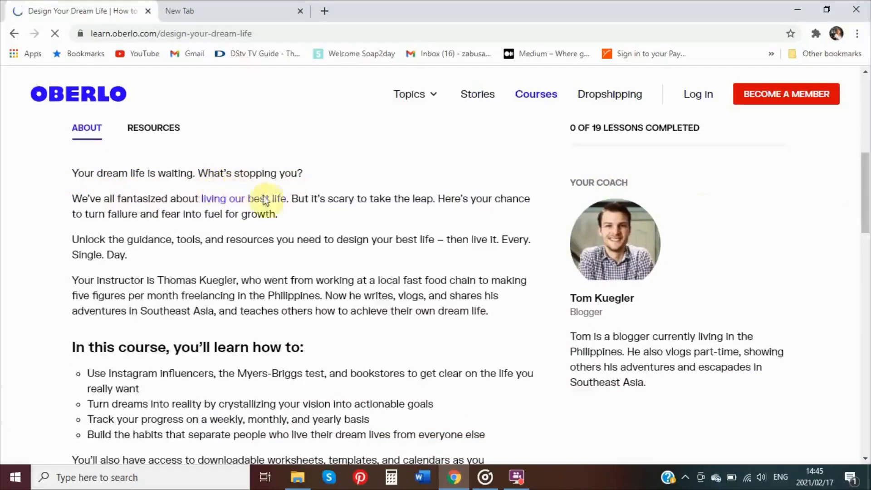
pyautogui.moveTo(308, 214)
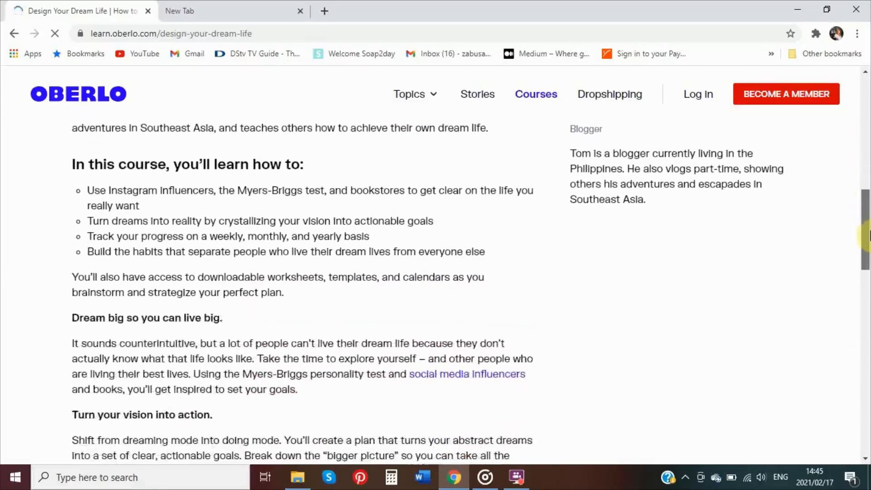
pyautogui.scroll(-3)
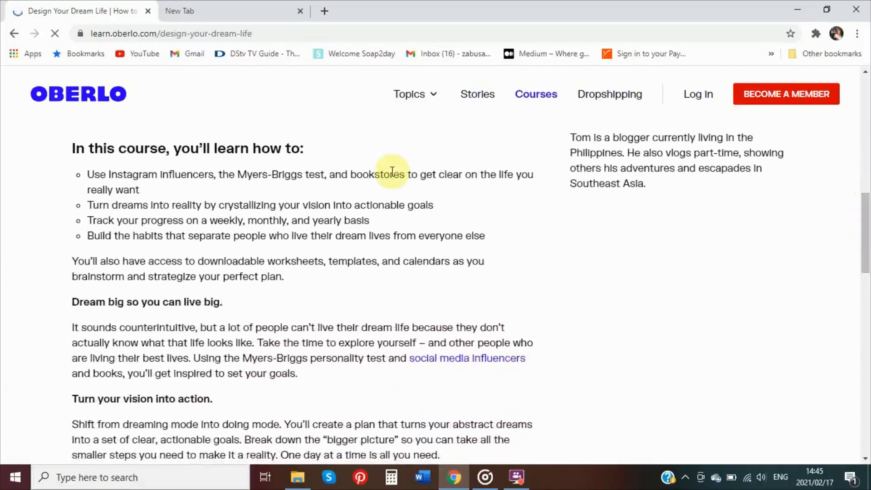
pyautogui.moveTo(240, 187)
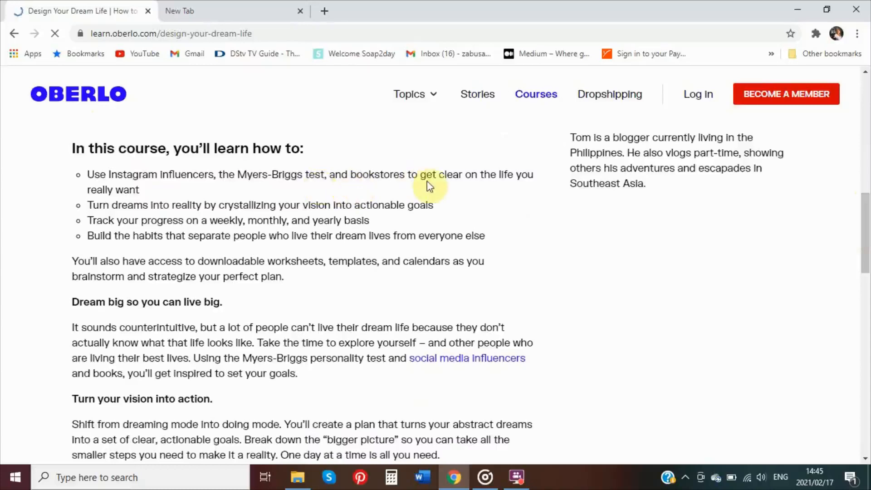
pyautogui.moveTo(509, 180)
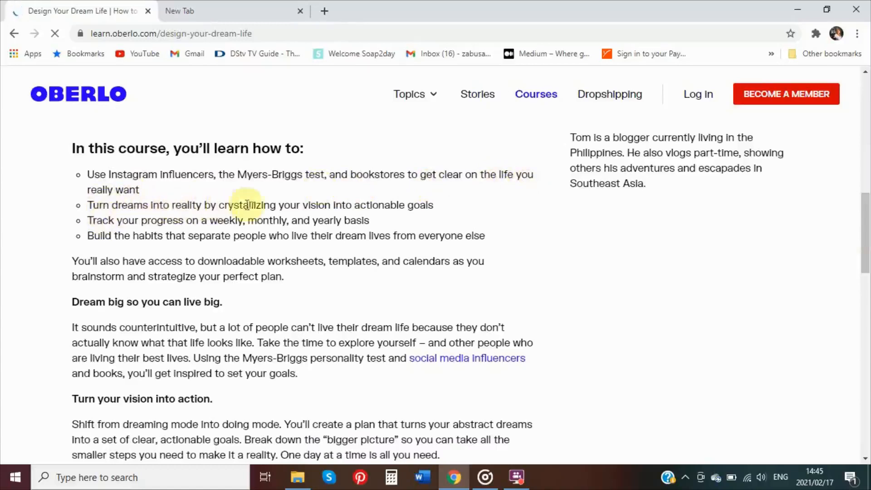
pyautogui.moveTo(388, 200)
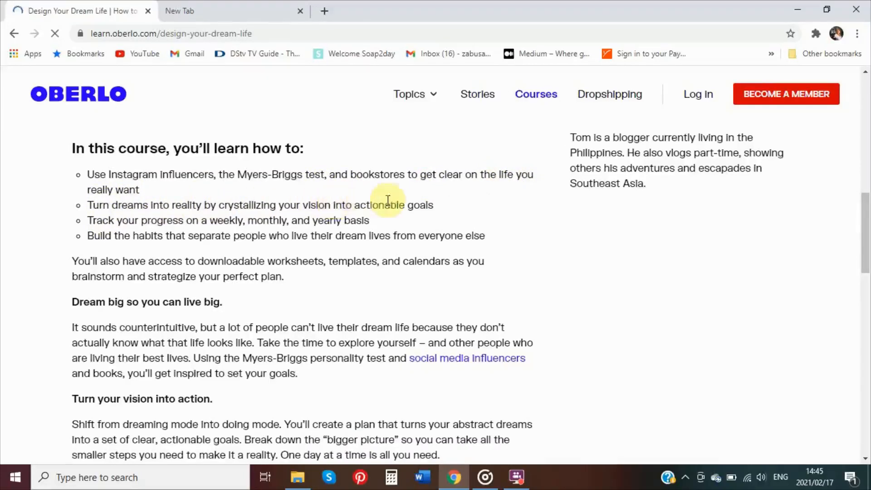
pyautogui.moveTo(202, 223)
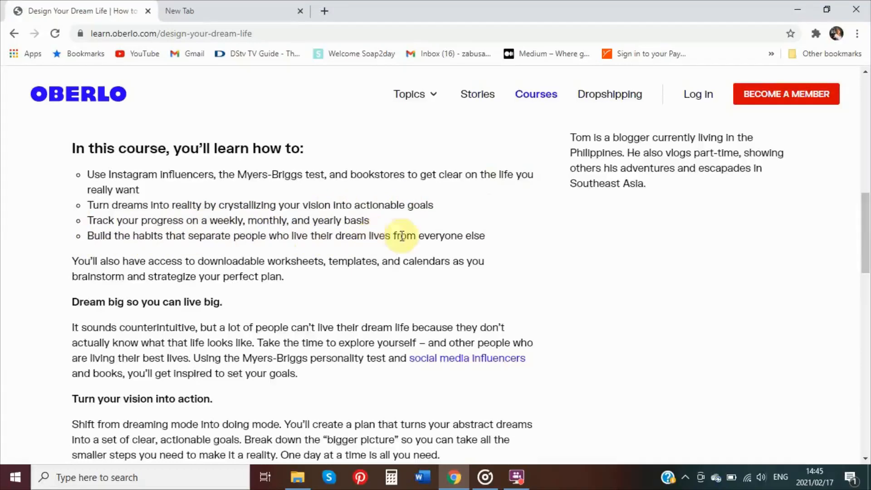
pyautogui.moveTo(484, 239)
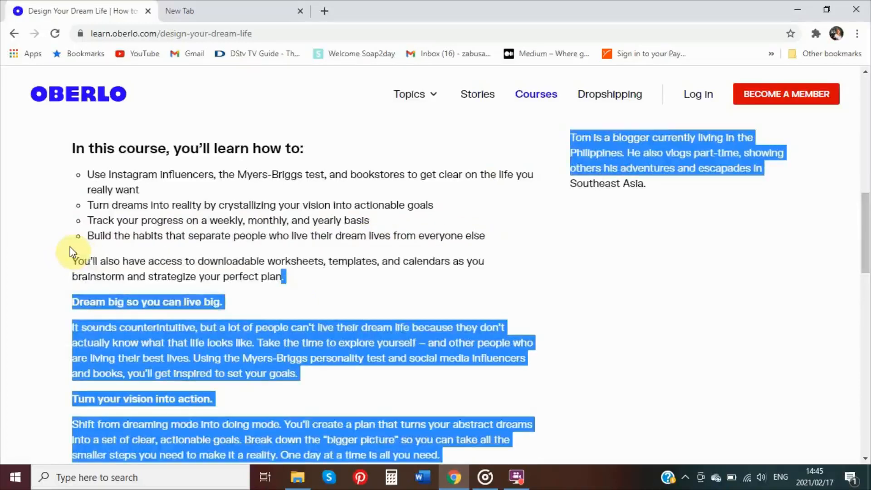
pyautogui.click(75, 261)
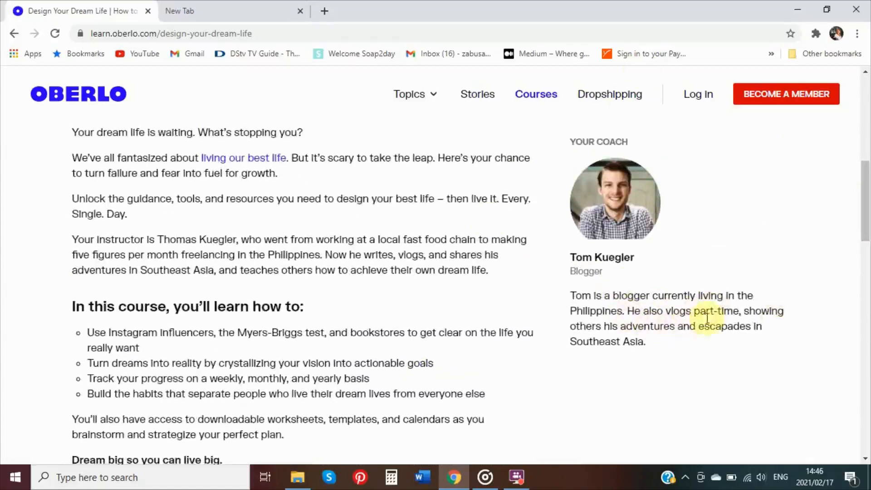
pyautogui.moveTo(609, 358)
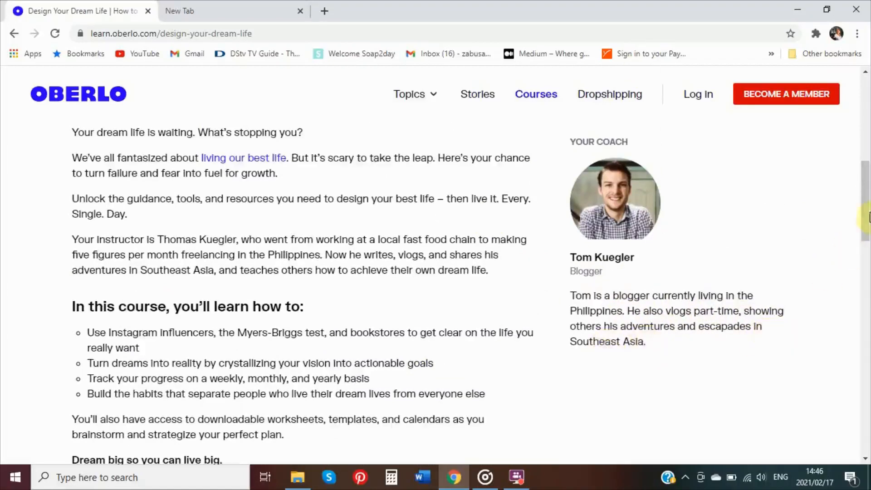
pyautogui.scroll(-3)
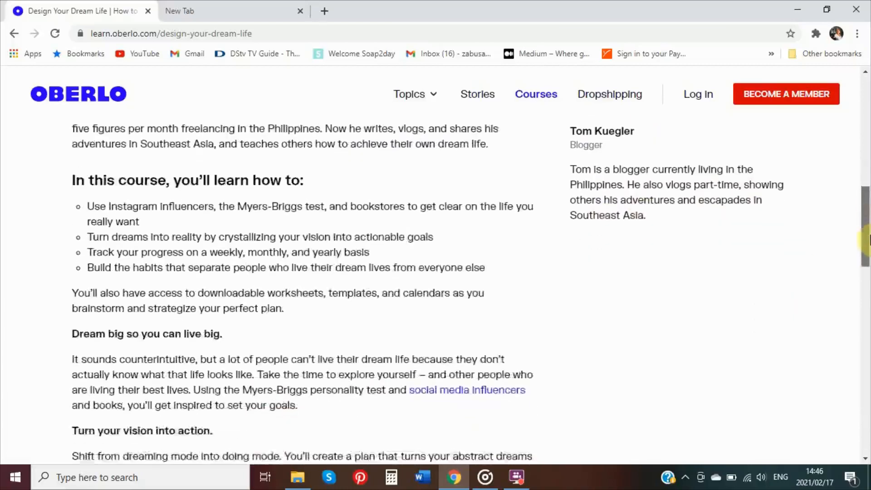
pyautogui.scroll(-3)
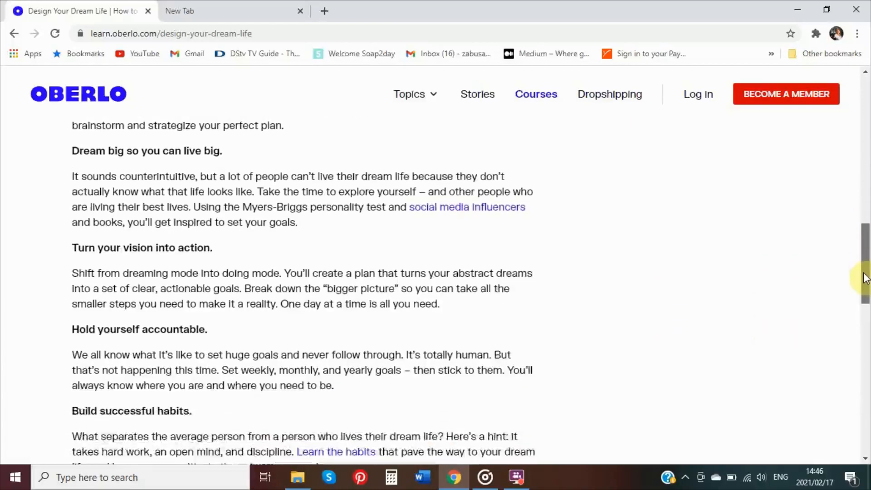
pyautogui.scroll(-3)
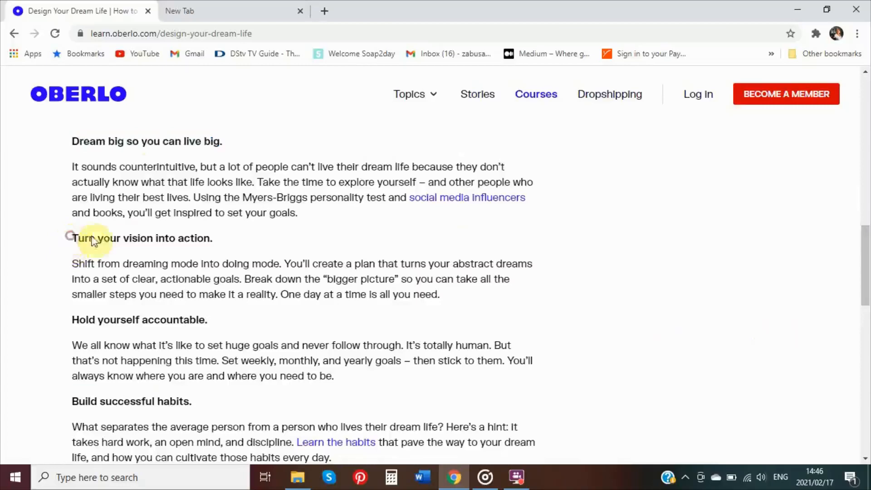
pyautogui.moveTo(71, 237); pyautogui.dragTo(334, 457)
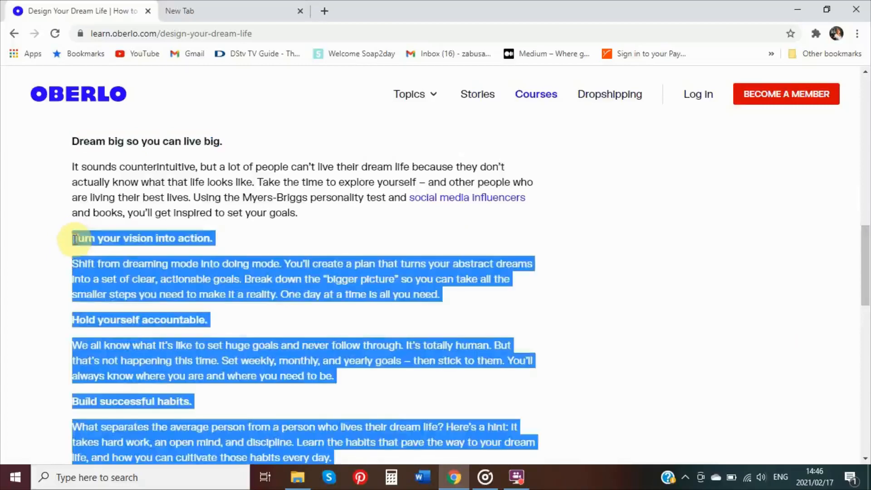
pyautogui.click(650, 295)
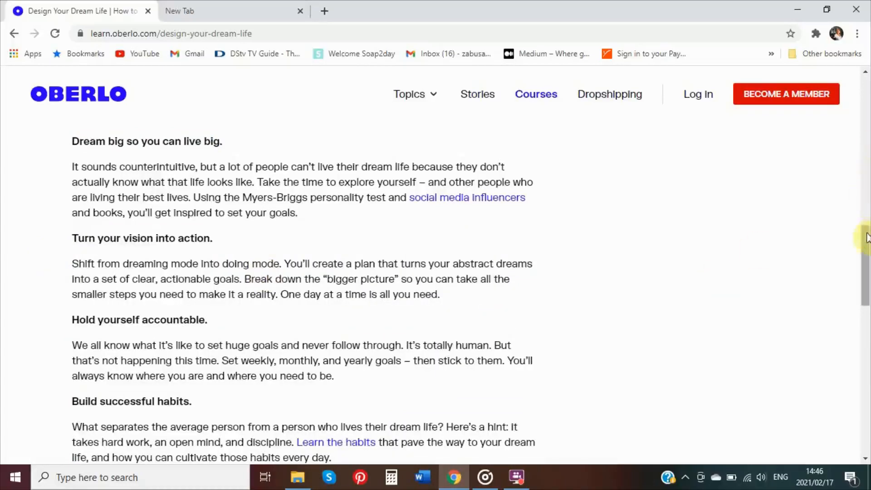
pyautogui.scroll(-3)
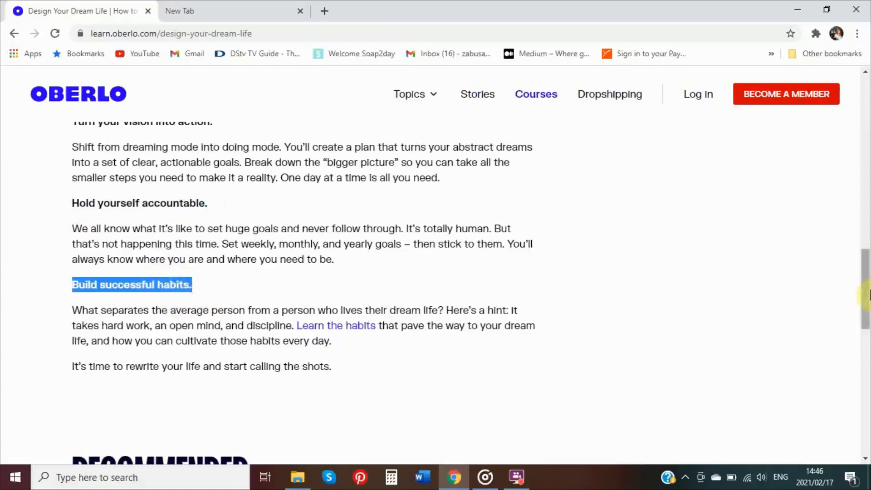
# Scroll to the Recommended section and open the 'Use TikTok to get sales' course card
pyautogui.scroll(-3)
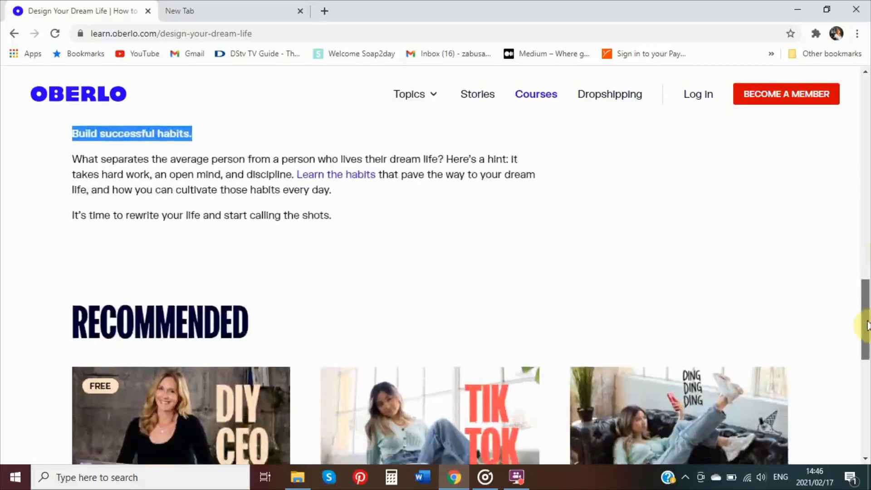
pyautogui.scroll(-3)
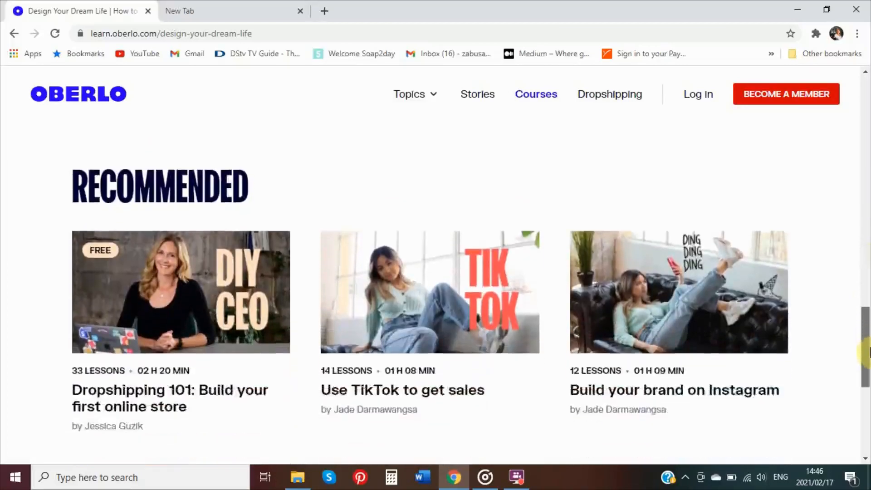
pyautogui.scroll(-3)
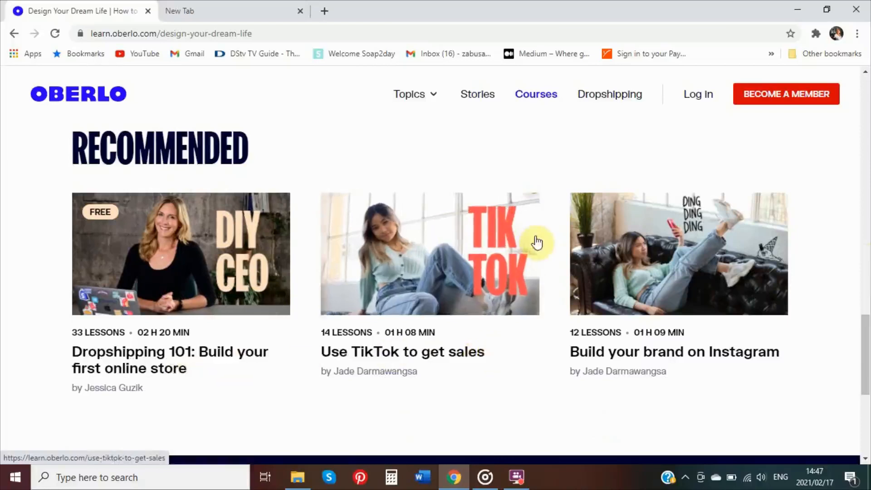
pyautogui.moveTo(472, 256)
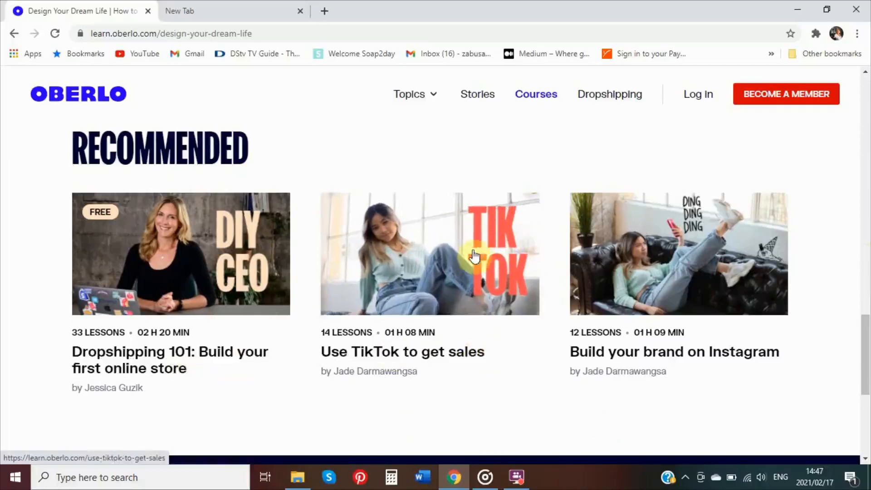
pyautogui.moveTo(158, 273)
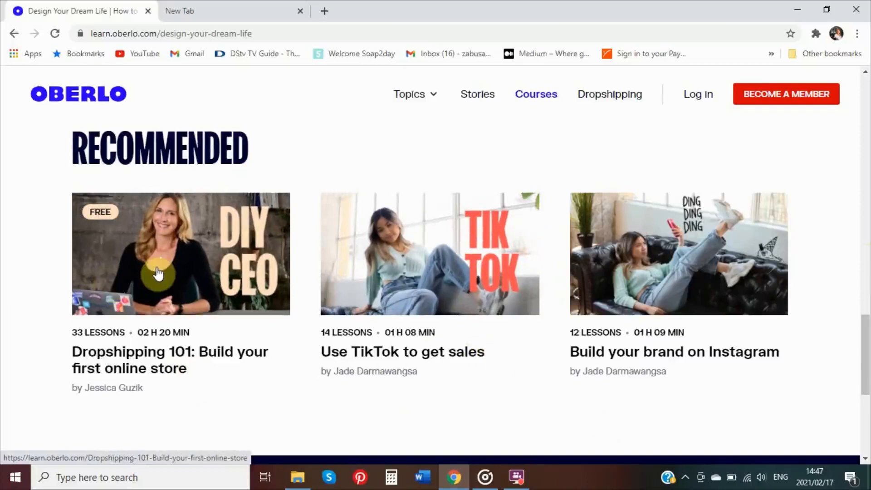
pyautogui.moveTo(315, 267)
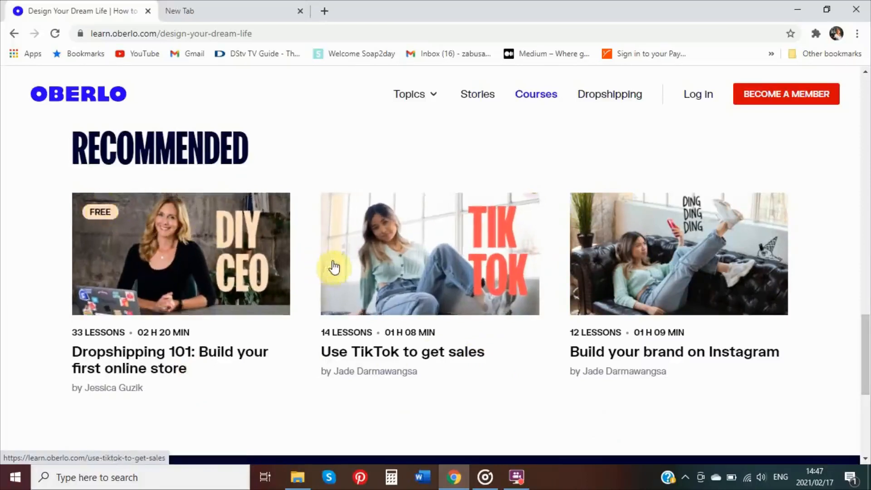
pyautogui.moveTo(345, 267)
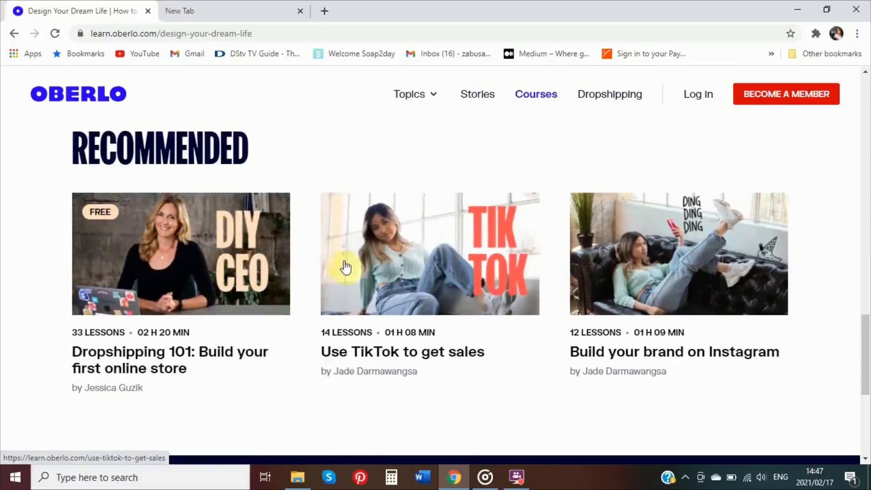
pyautogui.click(430, 255)
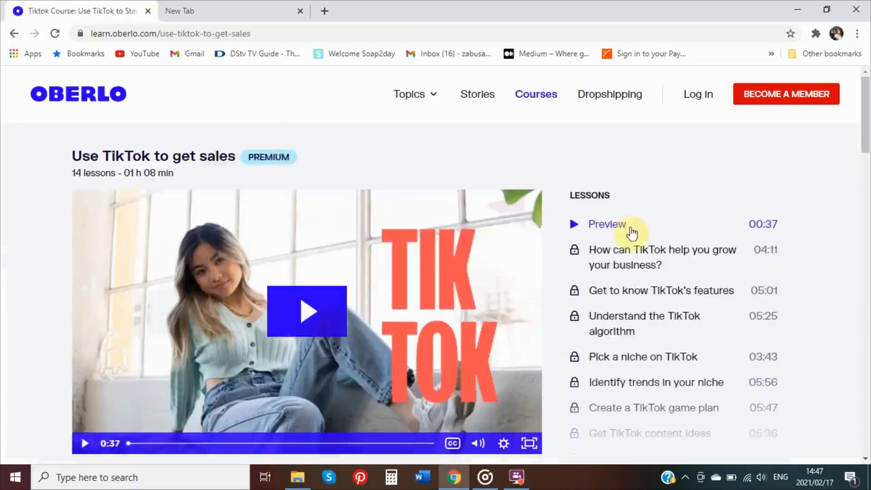
pyautogui.moveTo(865, 175)
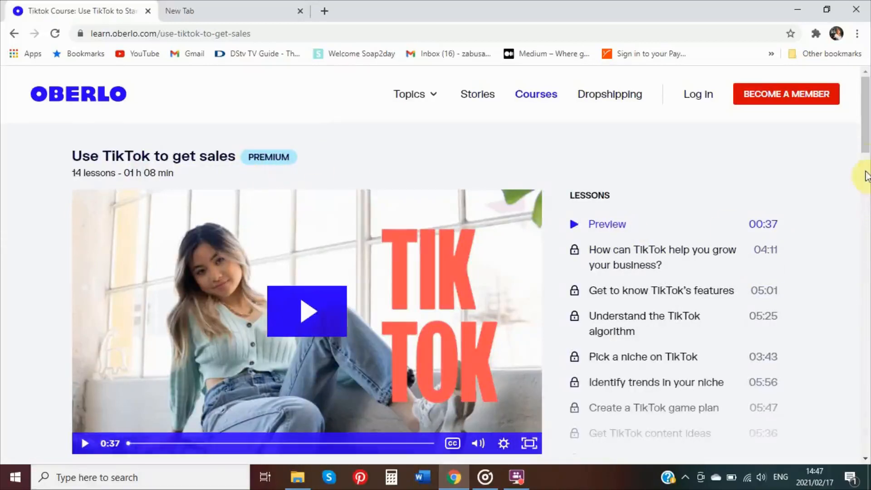
# Read the TikTok course's About description down to its Recommended courses section
pyautogui.scroll(-3)
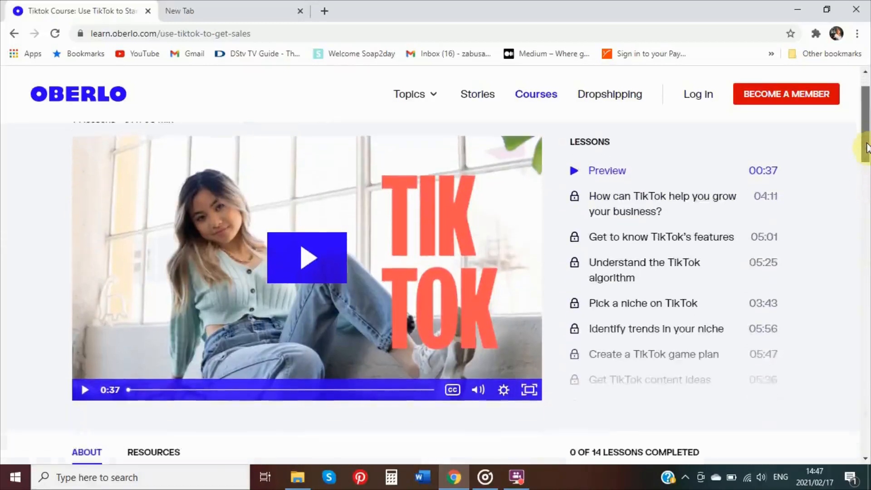
pyautogui.scroll(-3)
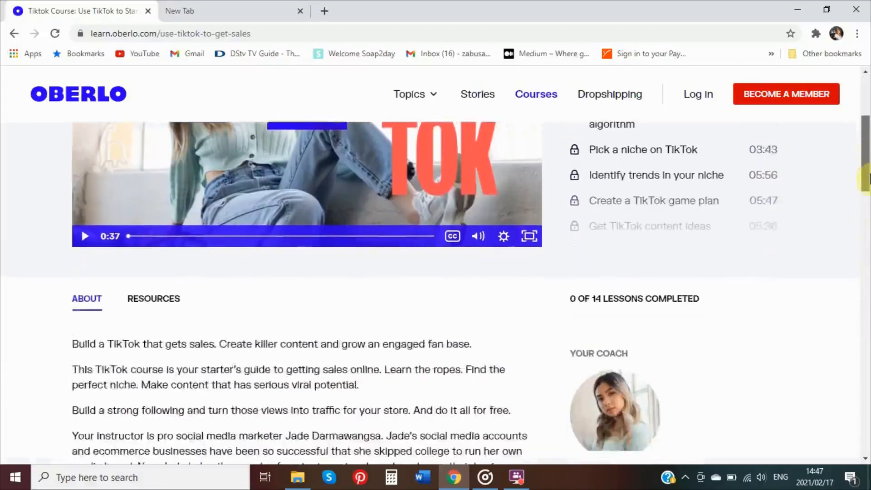
pyautogui.scroll(-3)
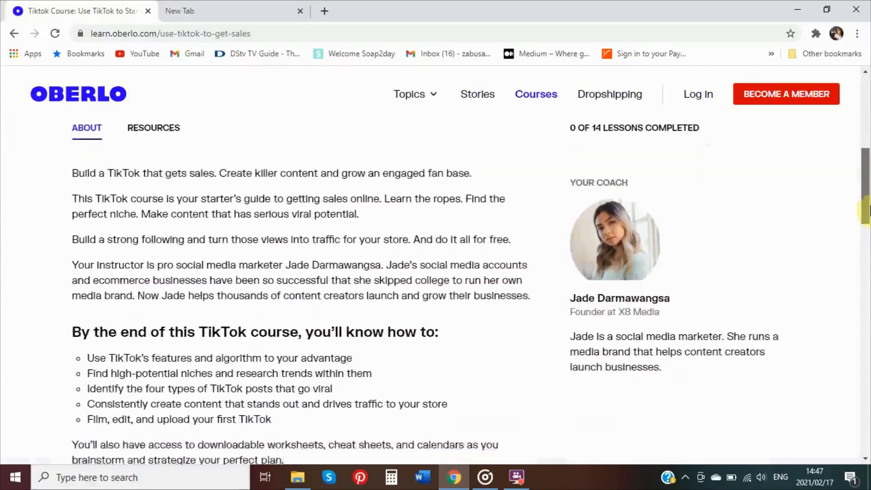
pyautogui.scroll(-3)
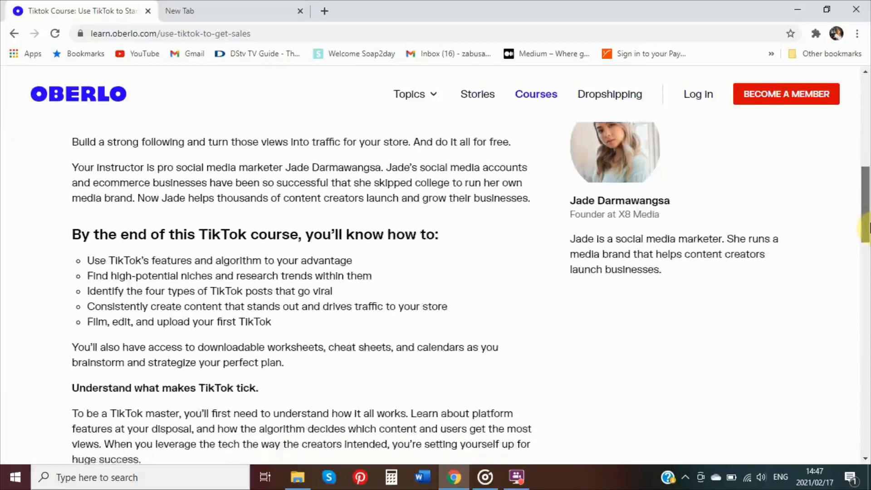
pyautogui.scroll(-3)
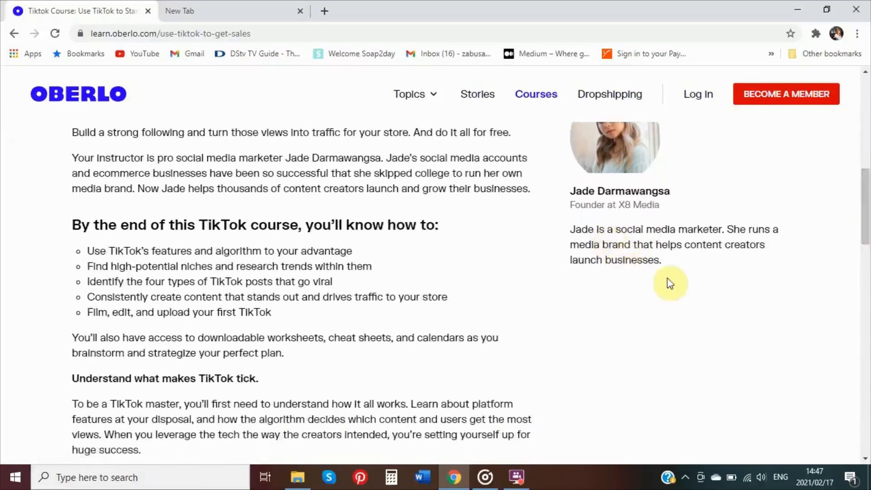
pyautogui.scroll(-3)
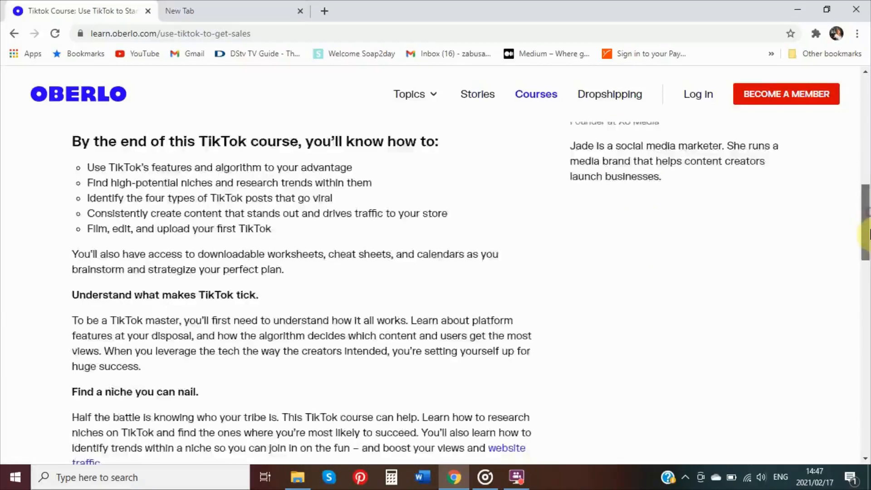
pyautogui.scroll(-3)
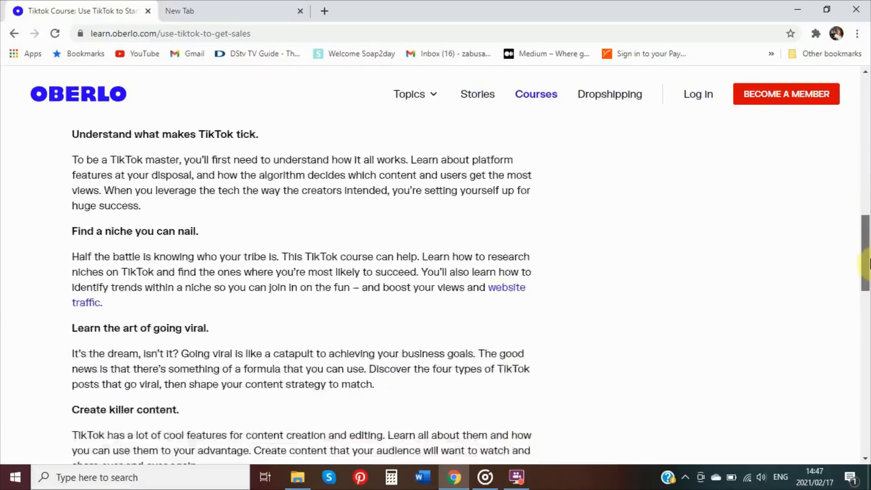
pyautogui.scroll(-3)
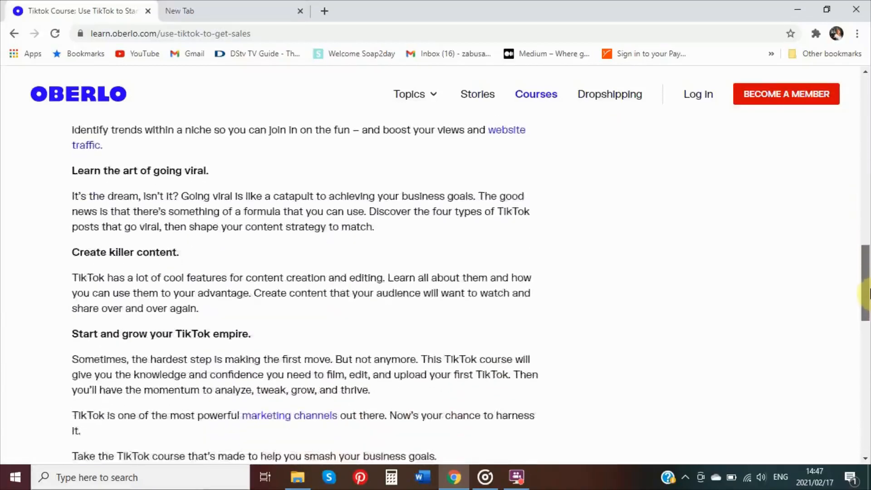
pyautogui.scroll(-3)
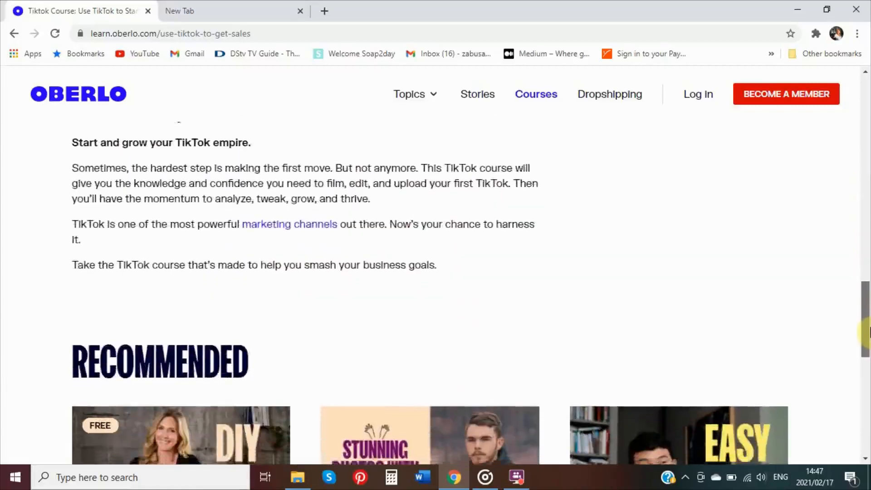
pyautogui.scroll(-3)
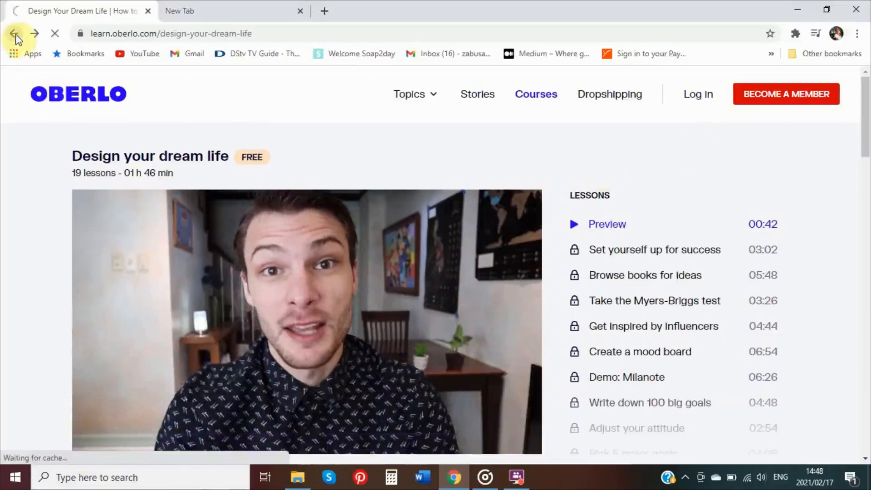
# Navigate back to the Google results for 'oberlo design your dream life'
pyautogui.click(15, 33)
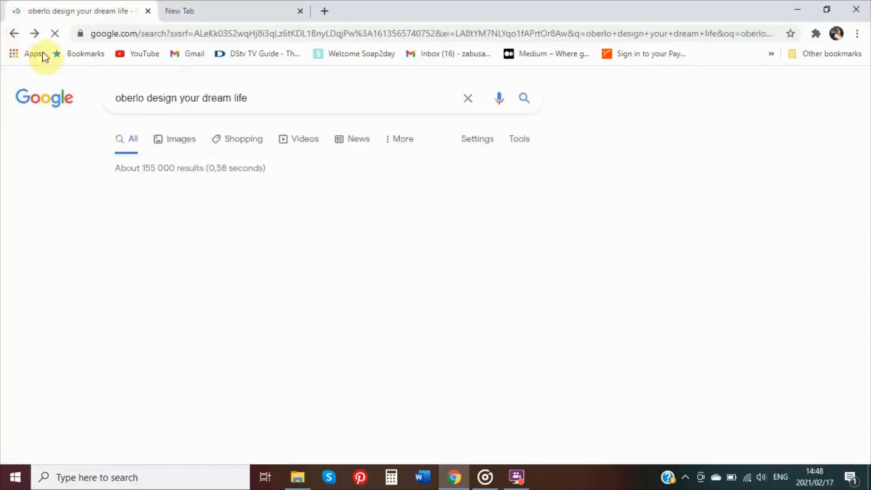
# Reopen the Design your dream life course page, then go to Courses in the Oberlo header
pyautogui.scroll(-3)
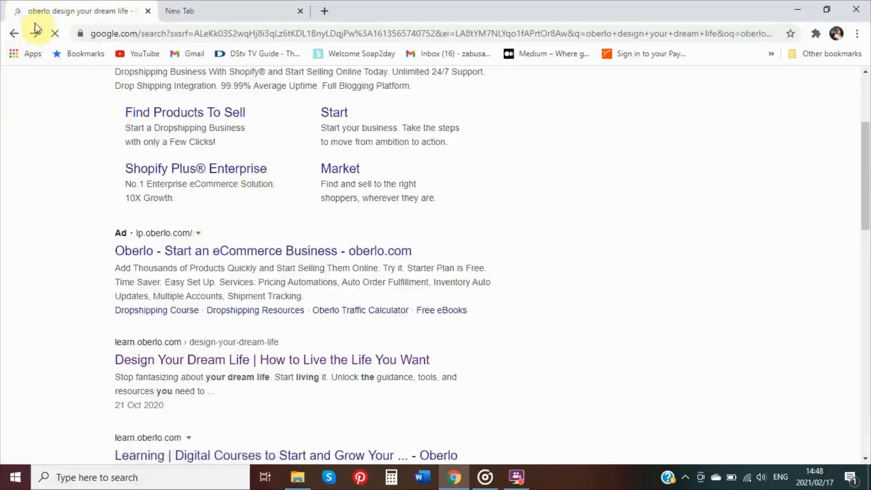
pyautogui.click(271, 359)
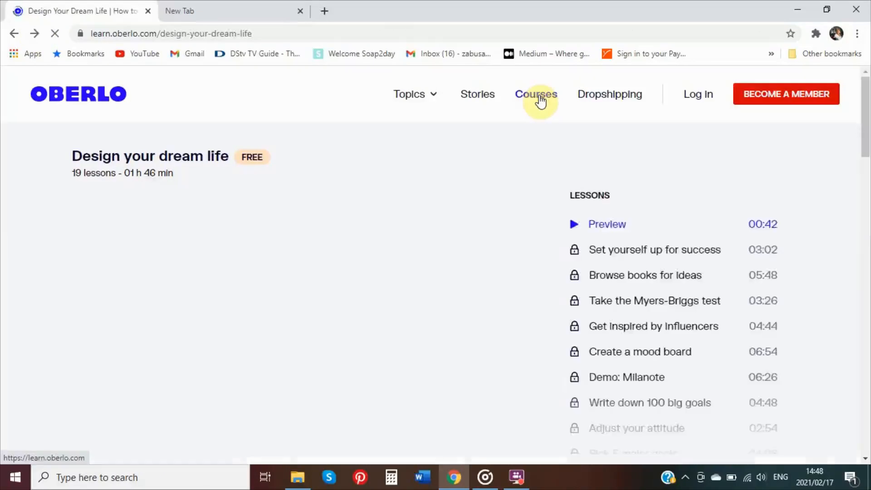
pyautogui.click(536, 94)
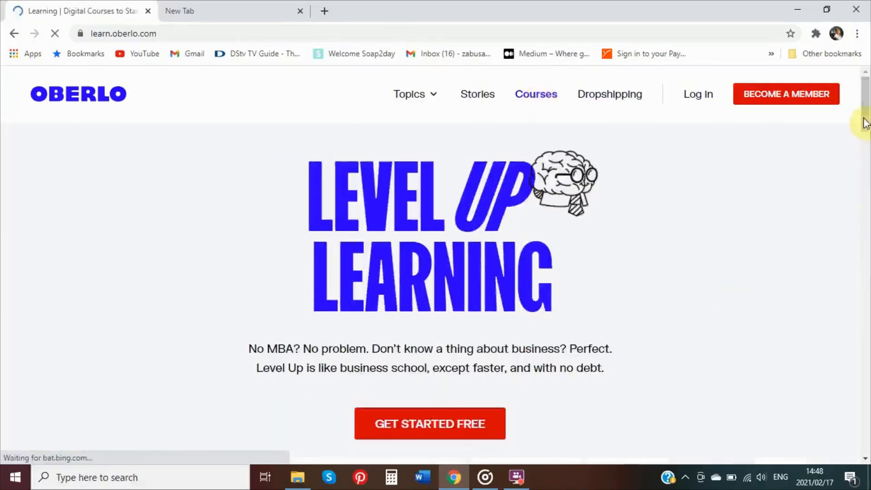
# Scroll the Level Up Learning page past All Courses and Course Coaches down to the footer
pyautogui.scroll(-3)
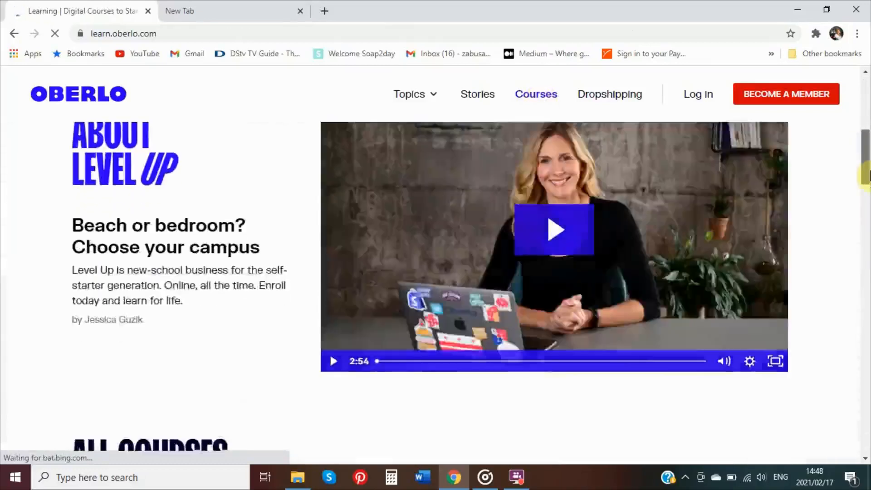
pyautogui.scroll(-3)
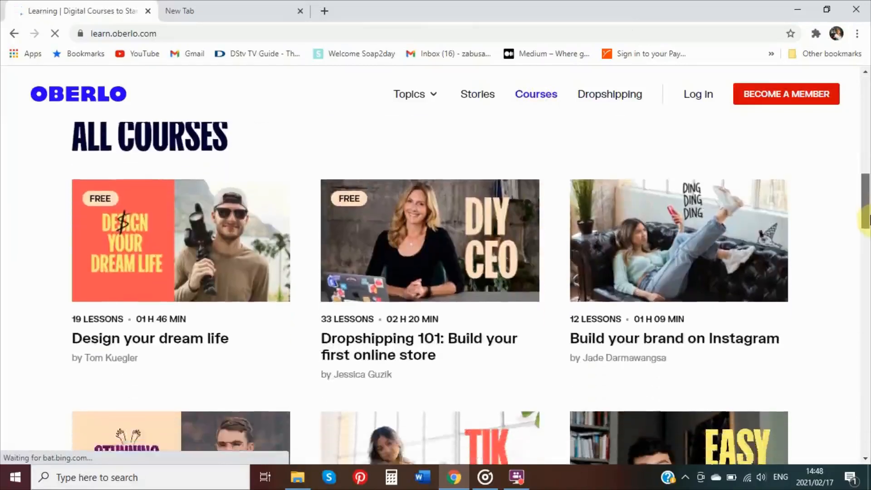
pyautogui.scroll(-3)
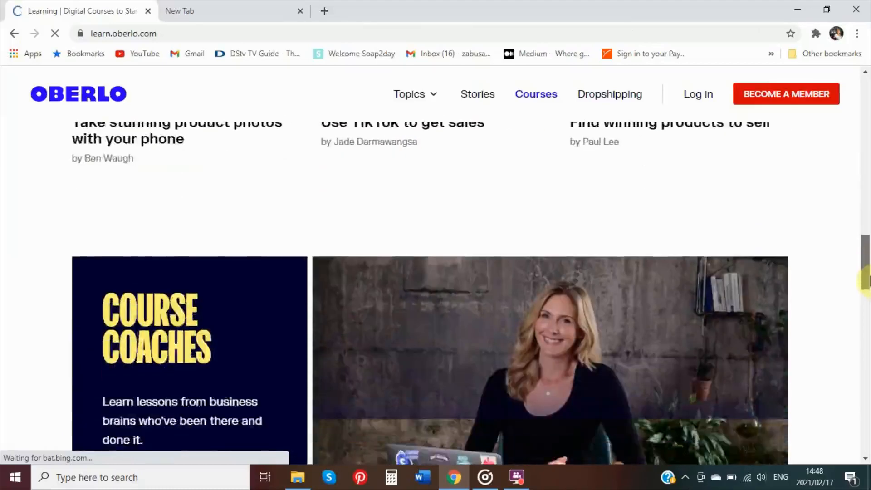
pyautogui.scroll(-3)
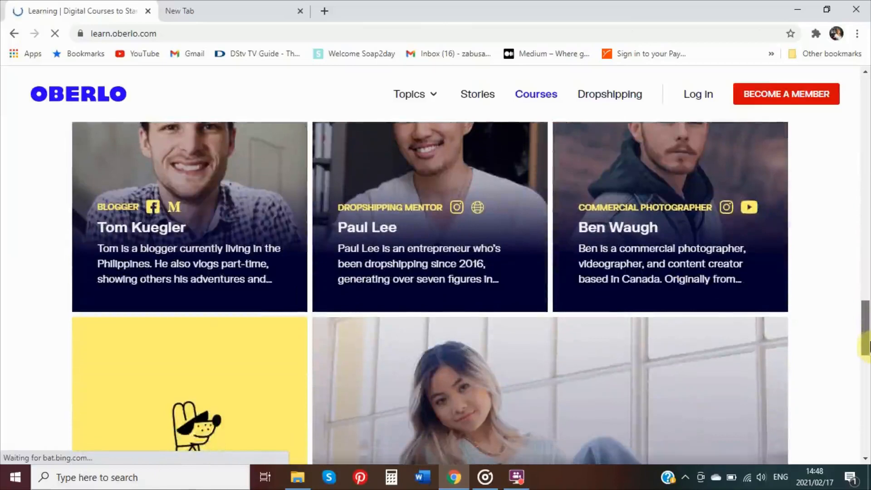
pyautogui.scroll(-3)
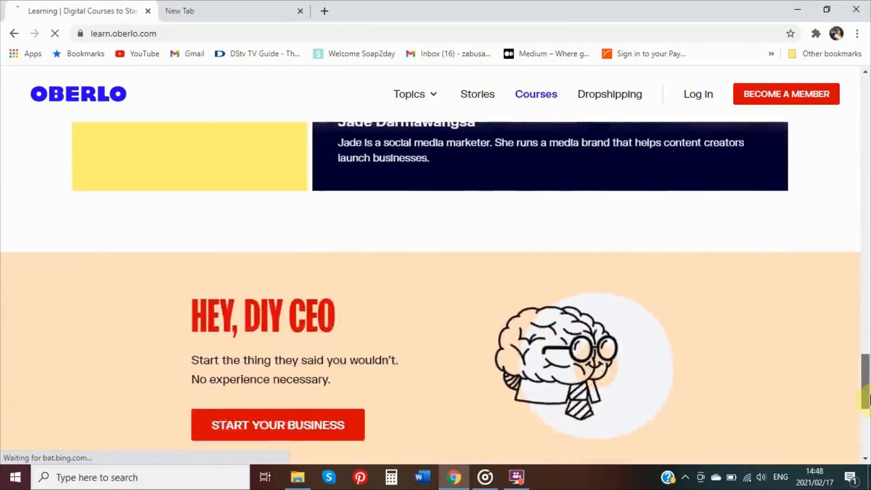
pyautogui.scroll(-3)
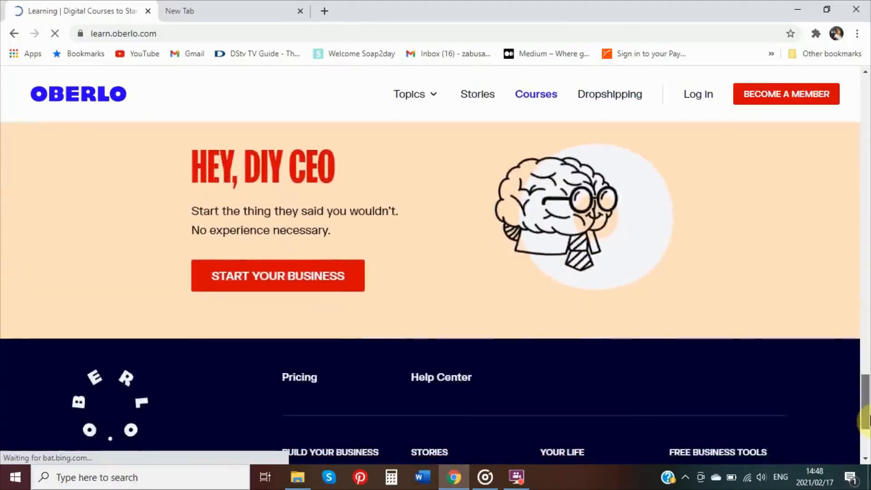
pyautogui.scroll(-3)
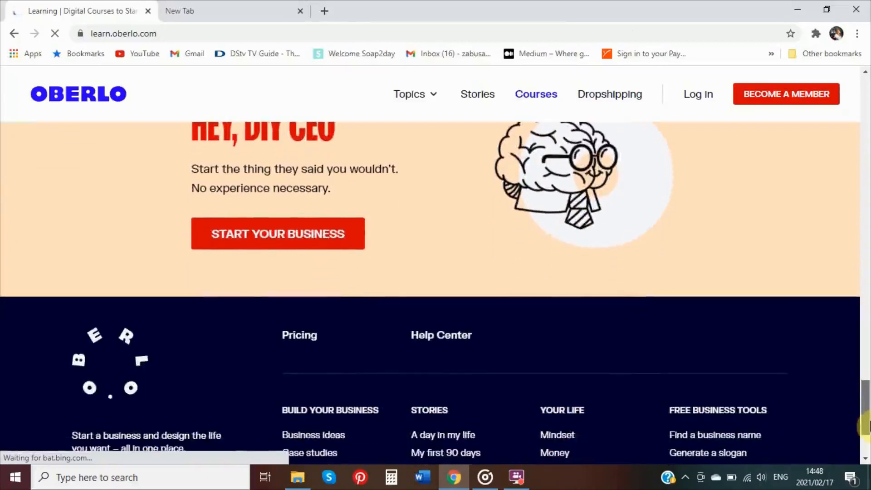
pyautogui.scroll(-3)
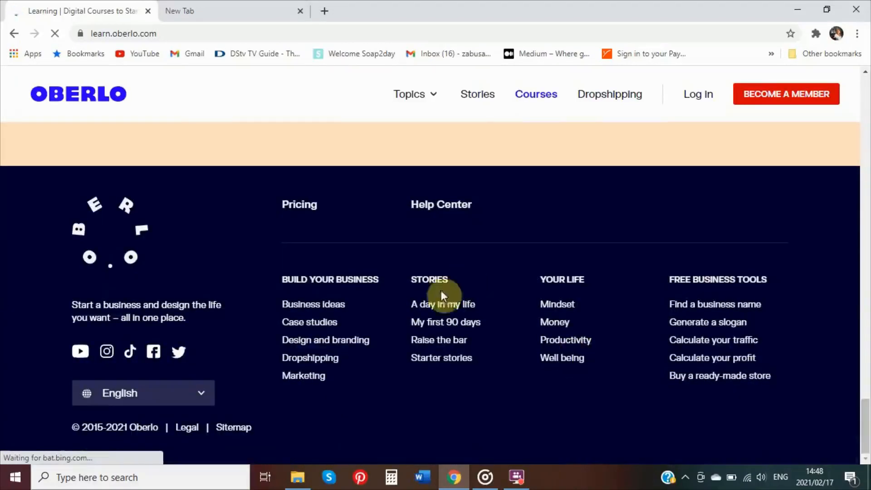
pyautogui.click(438, 339)
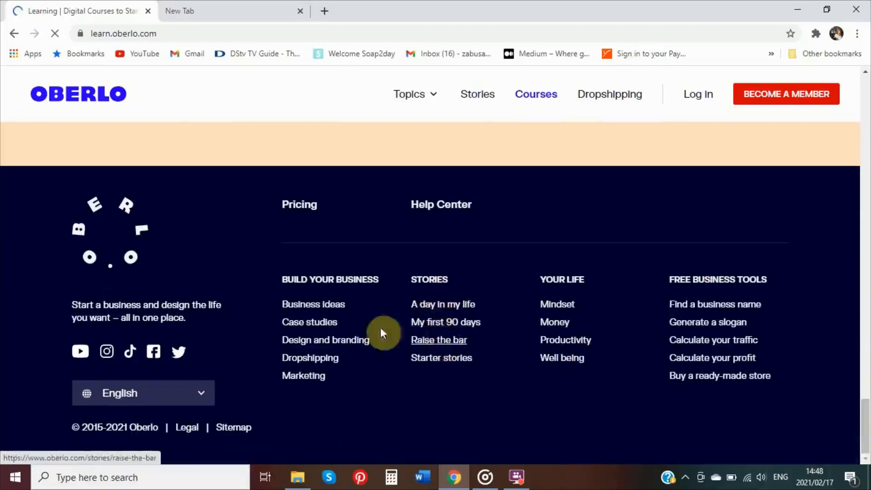
pyautogui.moveTo(289, 254)
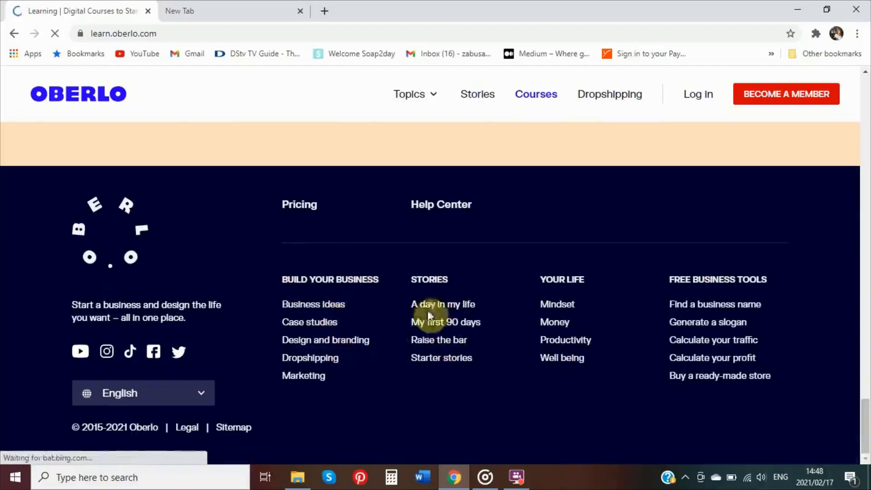
pyautogui.moveTo(697, 293)
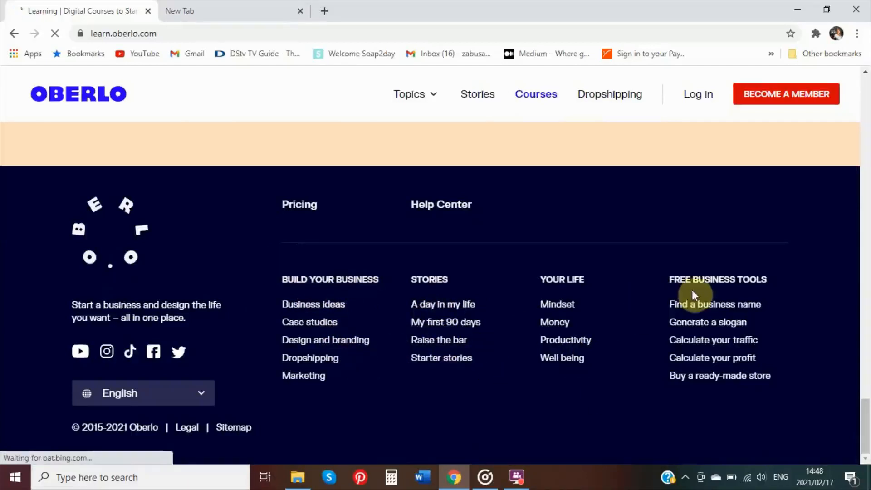
pyautogui.click(714, 304)
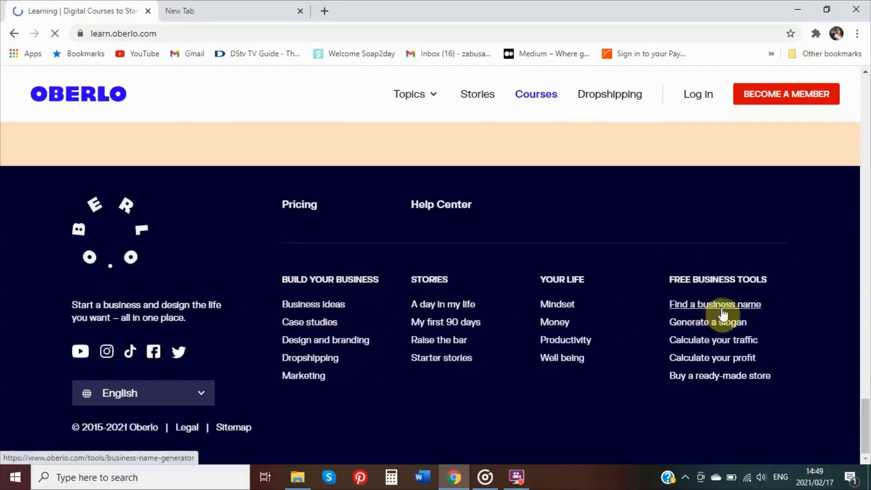
pyautogui.moveTo(713, 340)
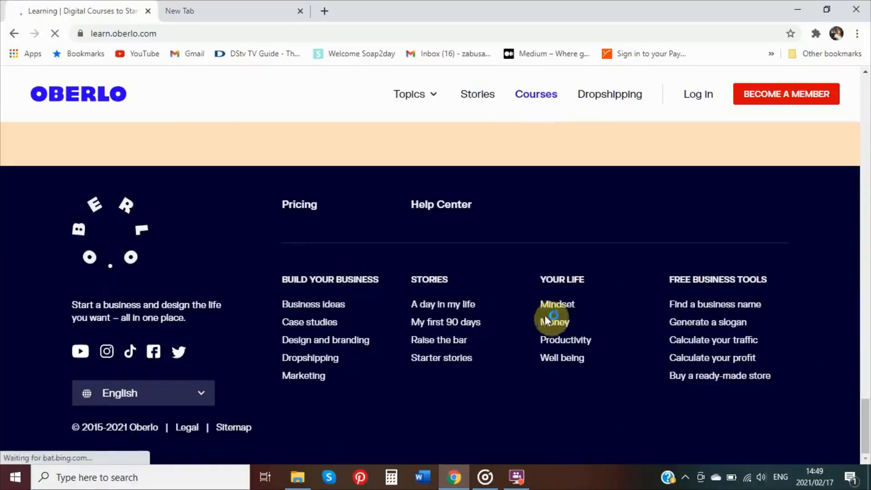
pyautogui.moveTo(592, 356)
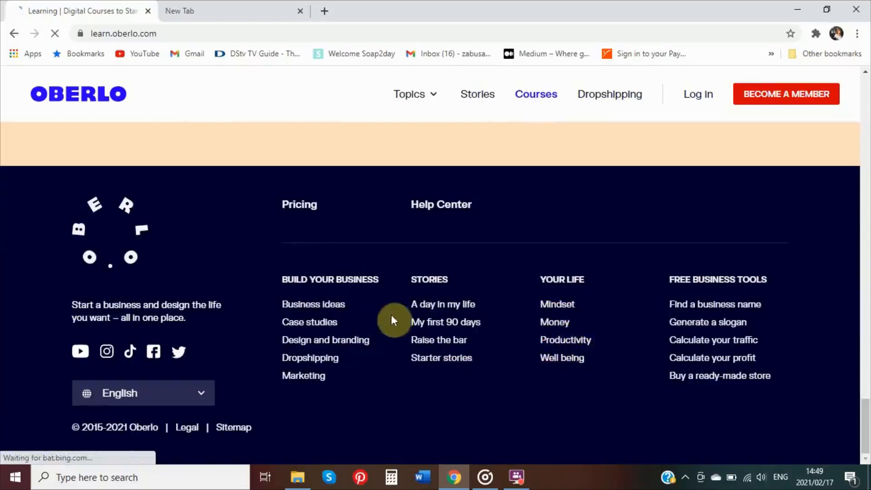
pyautogui.click(445, 321)
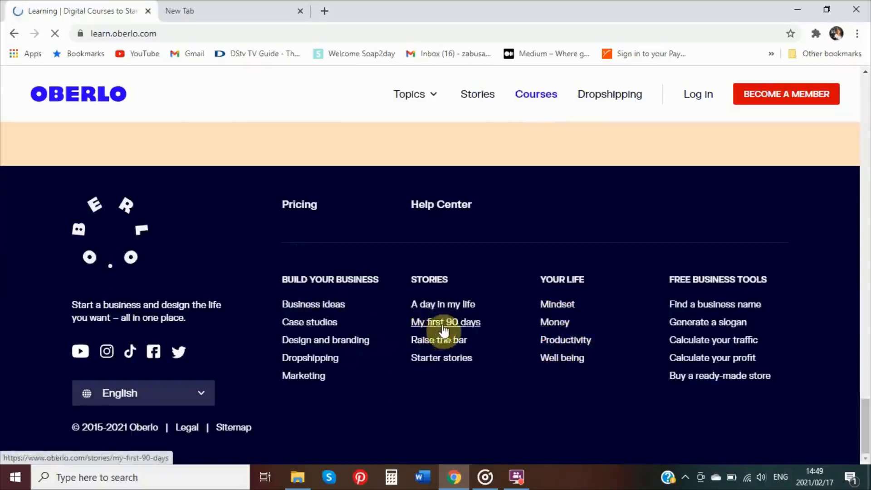
pyautogui.moveTo(442, 358)
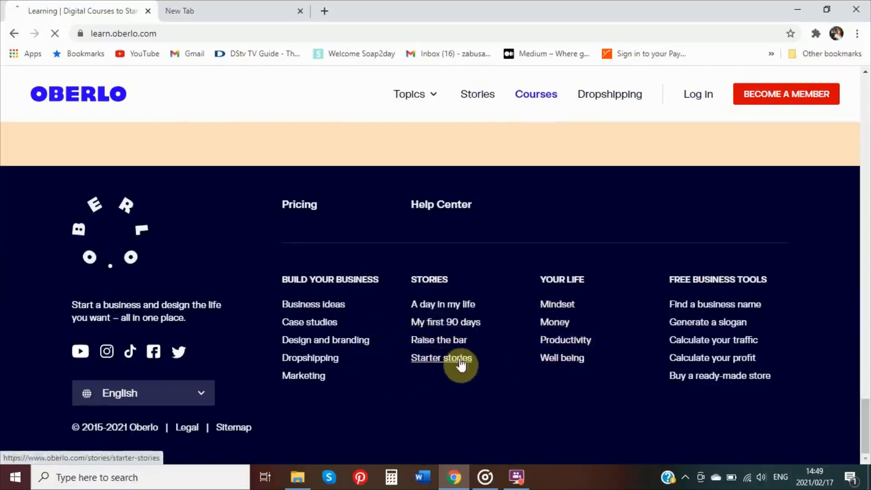
pyautogui.click(441, 357)
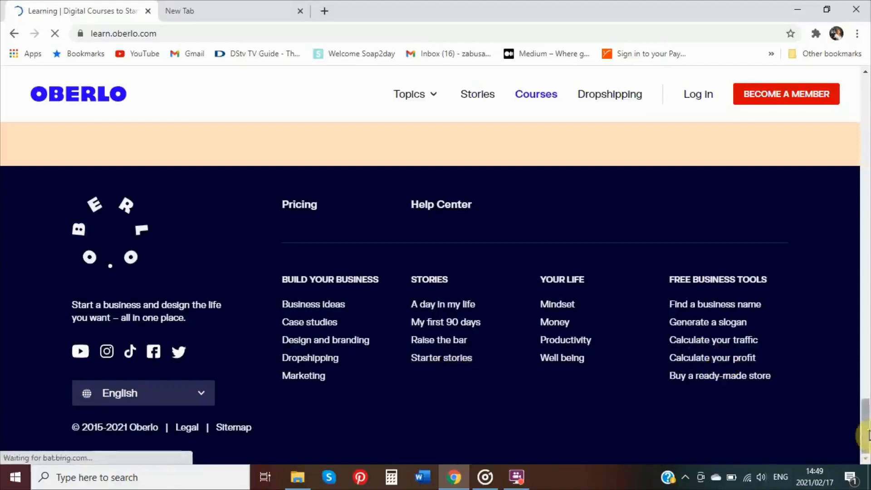
pyautogui.scroll(3)
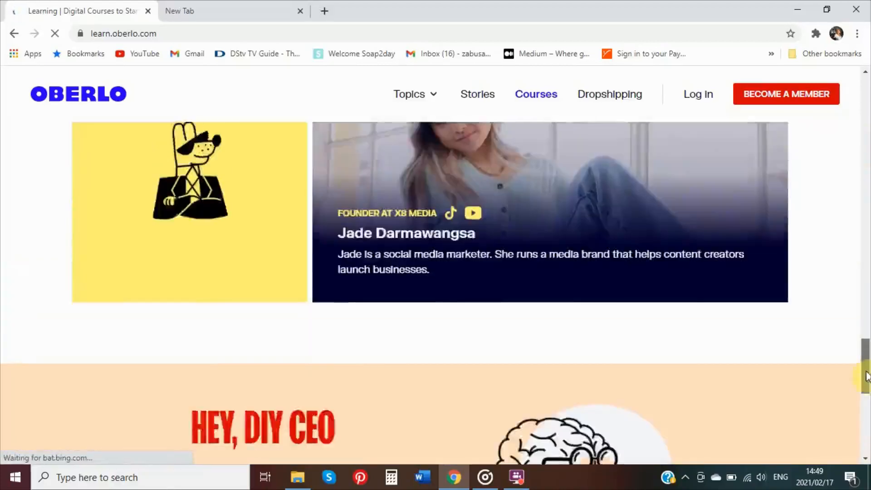
# Open the Join Oberlo free sign-up page via Get Started Free, then choose to log in instead
pyautogui.scroll(-3)
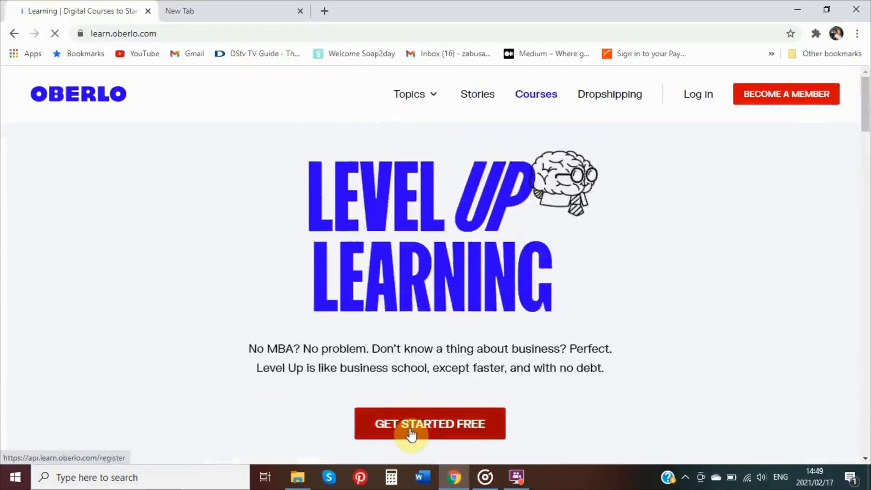
pyautogui.click(429, 424)
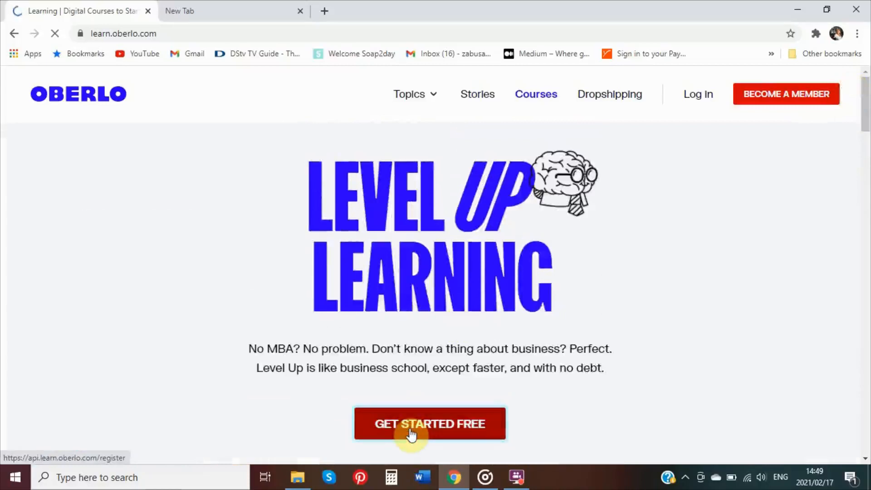
pyautogui.click(429, 424)
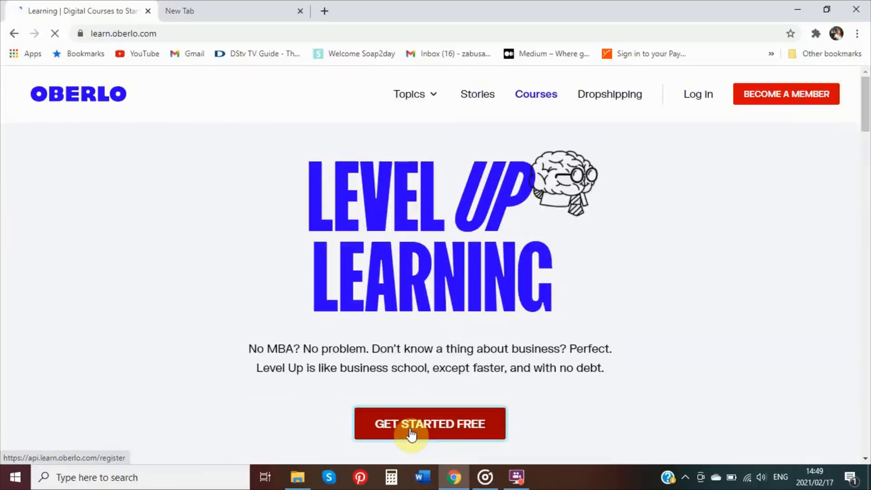
pyautogui.click(430, 424)
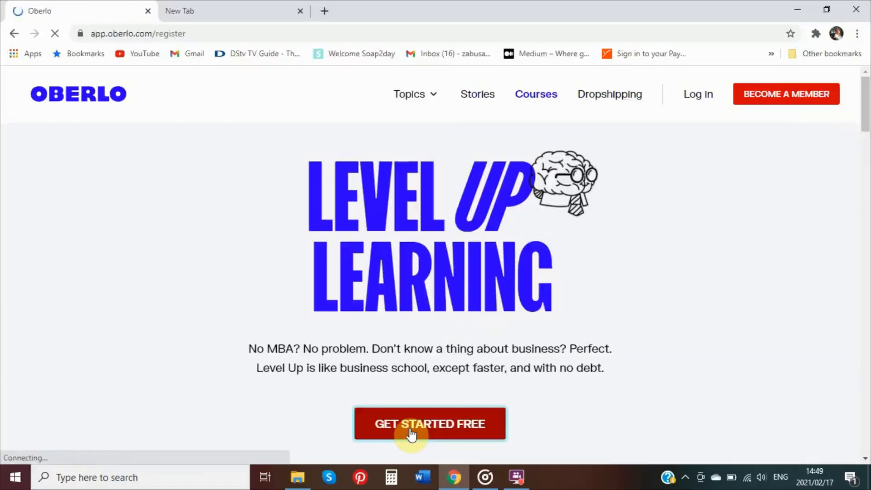
pyautogui.click(429, 423)
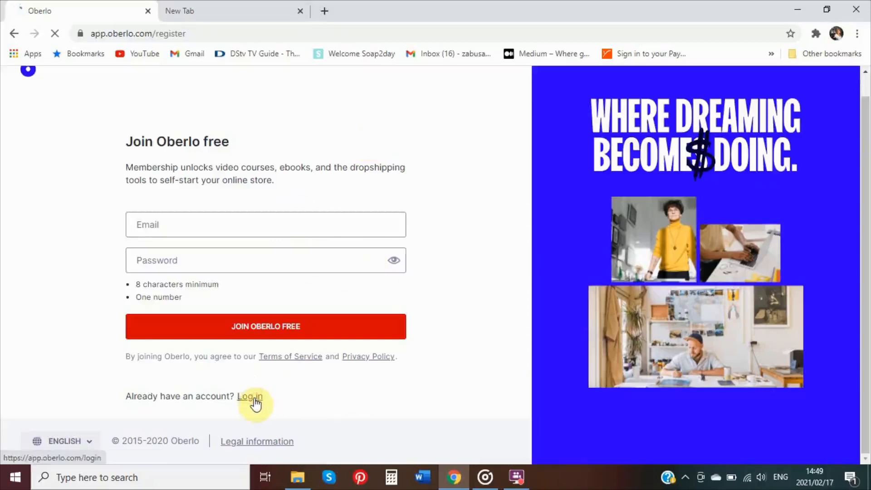
pyautogui.click(248, 397)
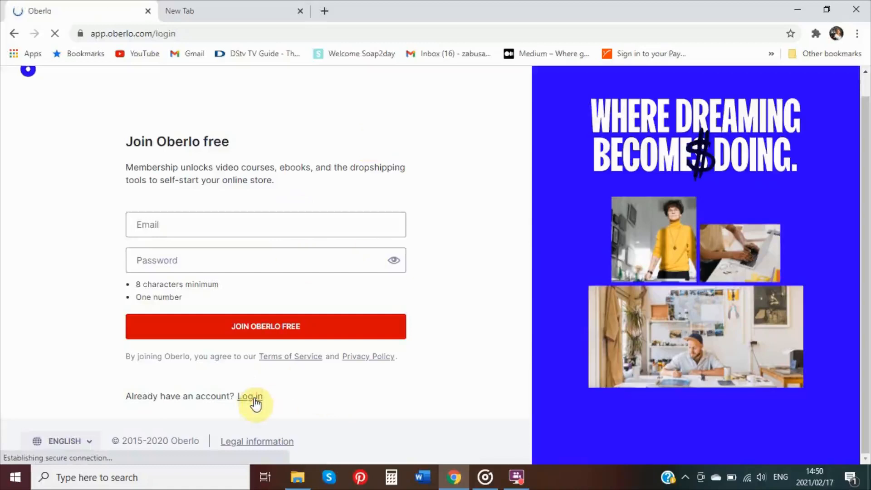
# Log in to the existing account and scroll through the Courses page's All Courses list
pyautogui.click(248, 397)
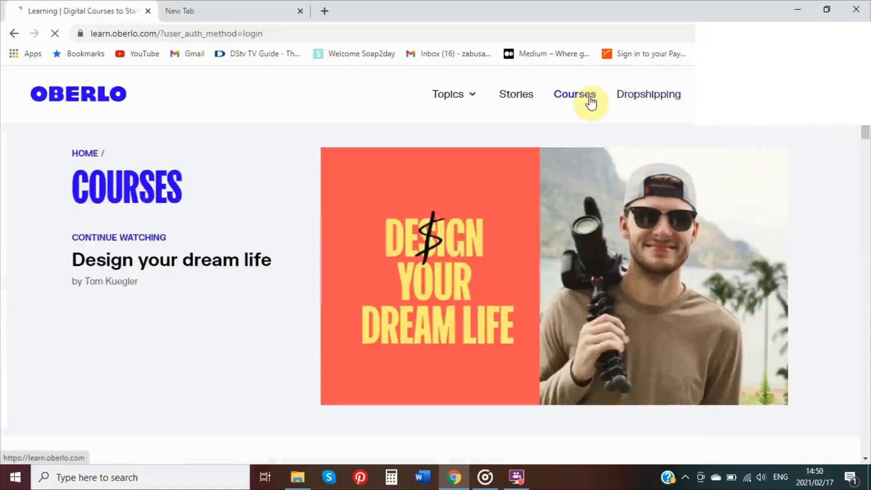
pyautogui.click(575, 94)
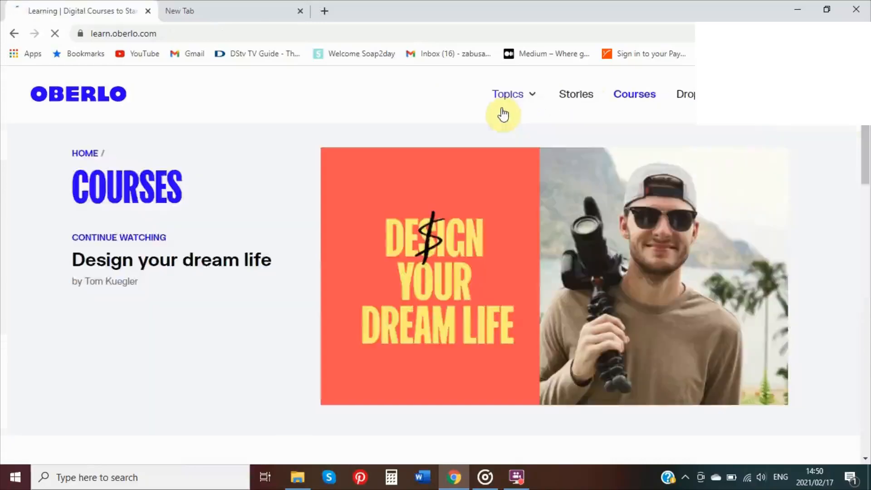
pyautogui.scroll(-3)
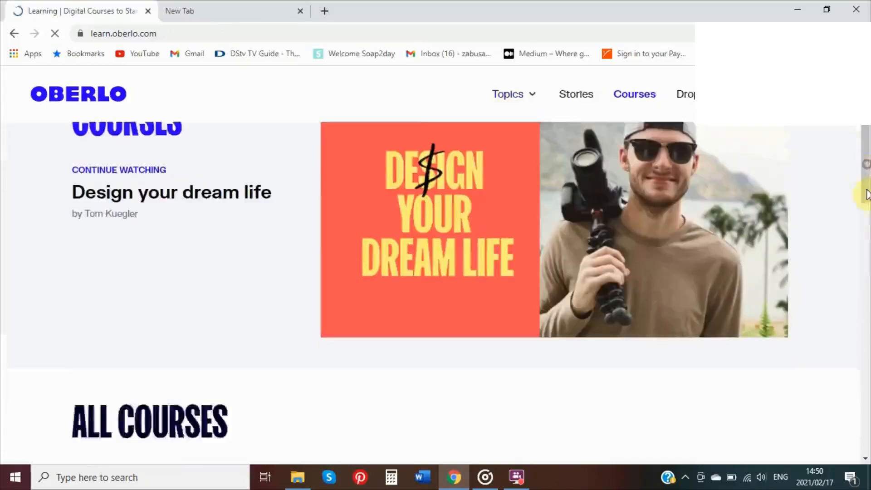
pyautogui.scroll(-3)
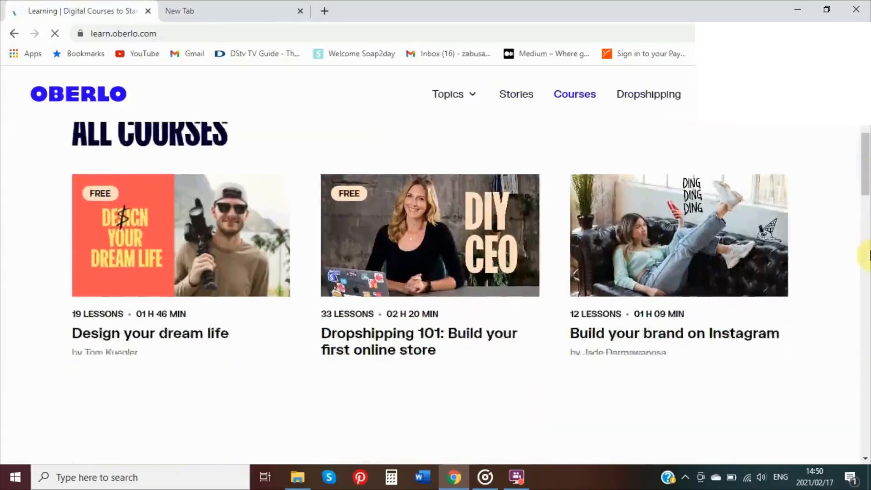
pyautogui.scroll(-3)
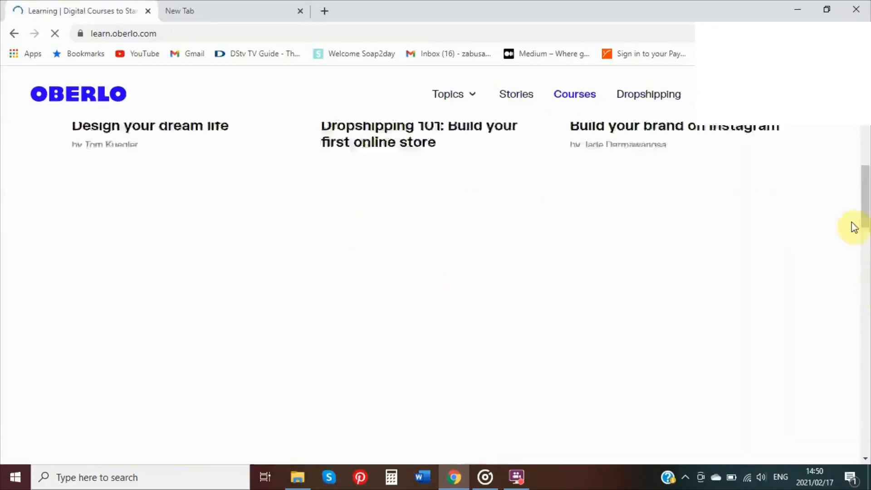
pyautogui.scroll(-3)
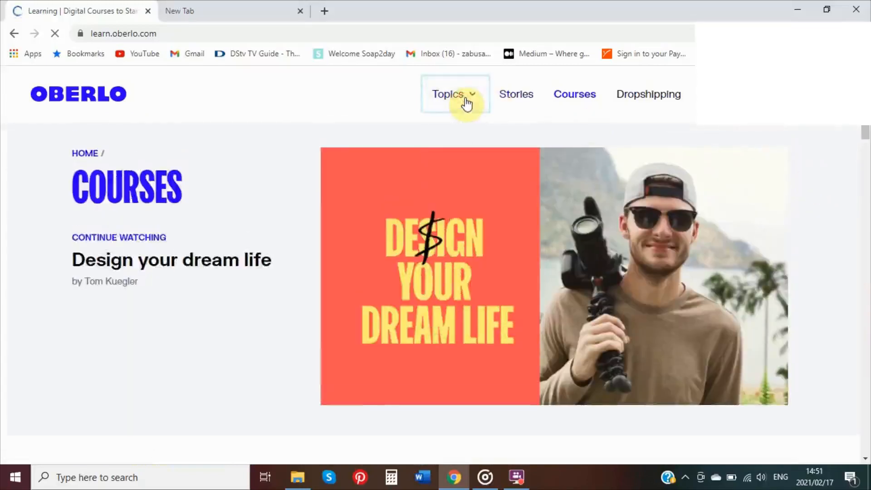
pyautogui.click(448, 93)
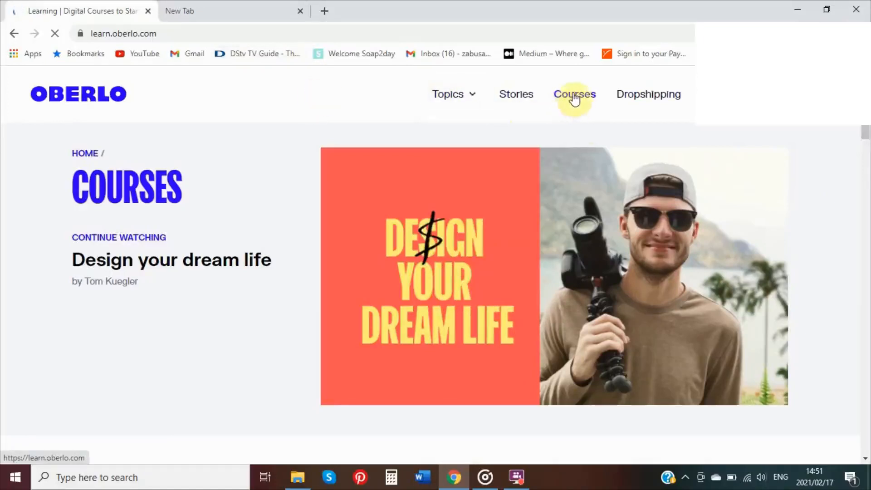
pyautogui.moveTo(515, 93)
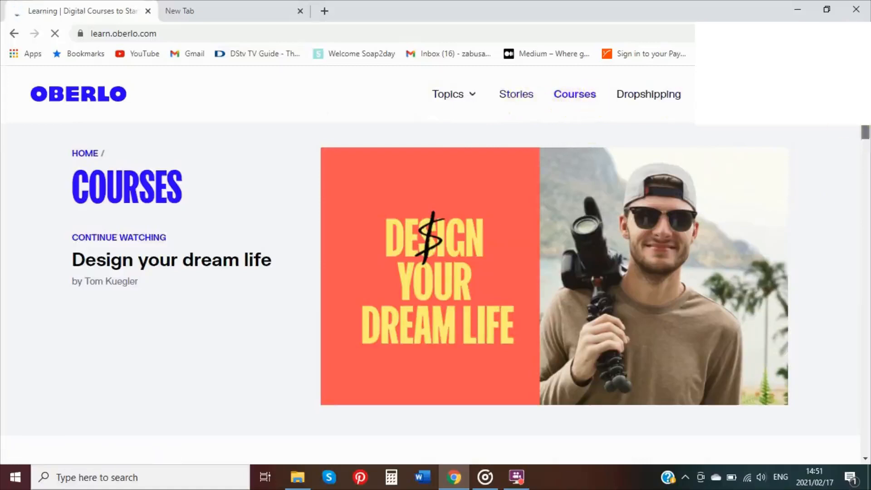
pyautogui.scroll(-3)
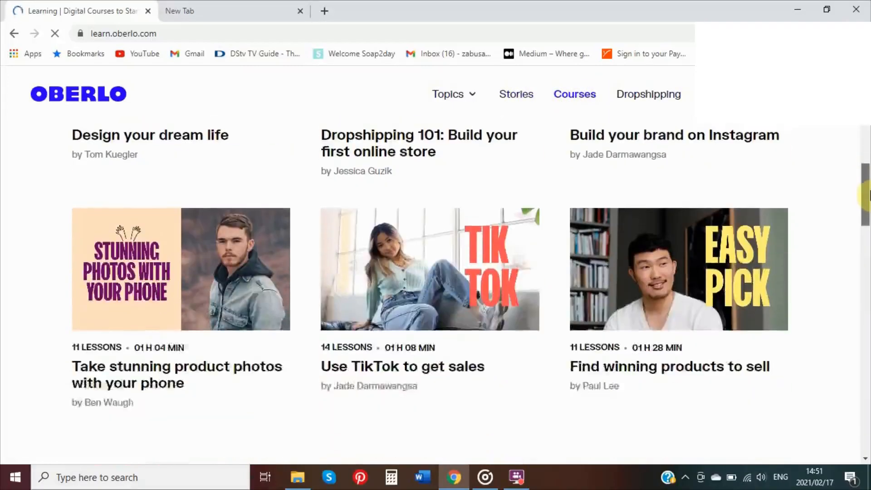
pyautogui.scroll(-3)
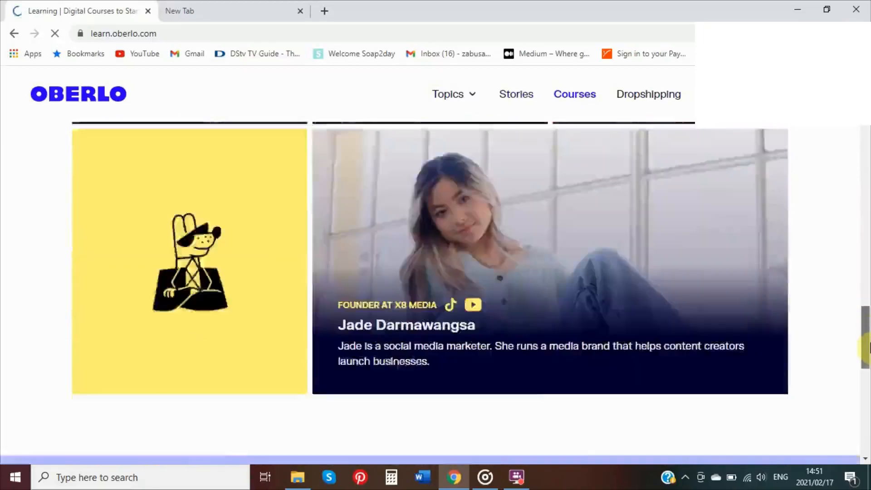
pyautogui.scroll(-3)
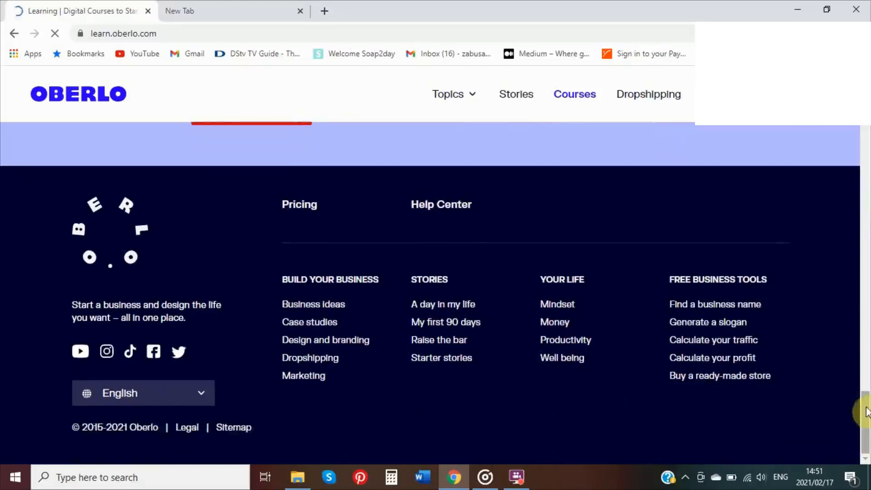
pyautogui.scroll(3)
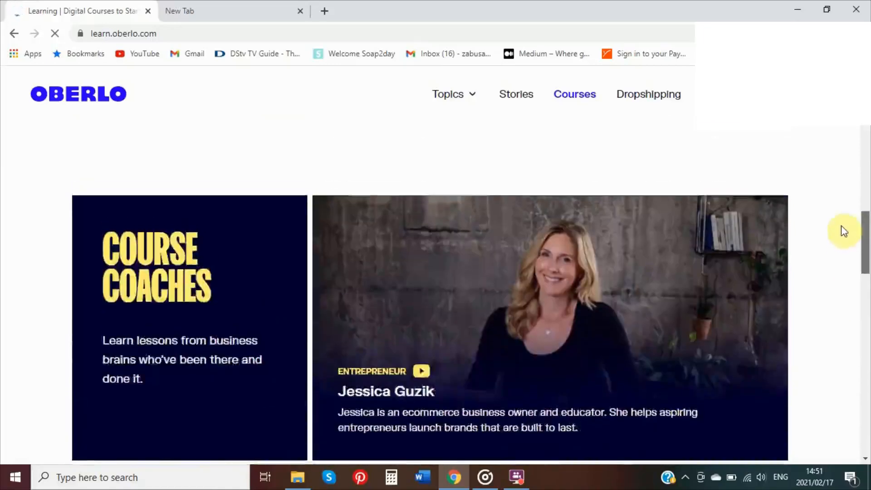
pyautogui.scroll(-3)
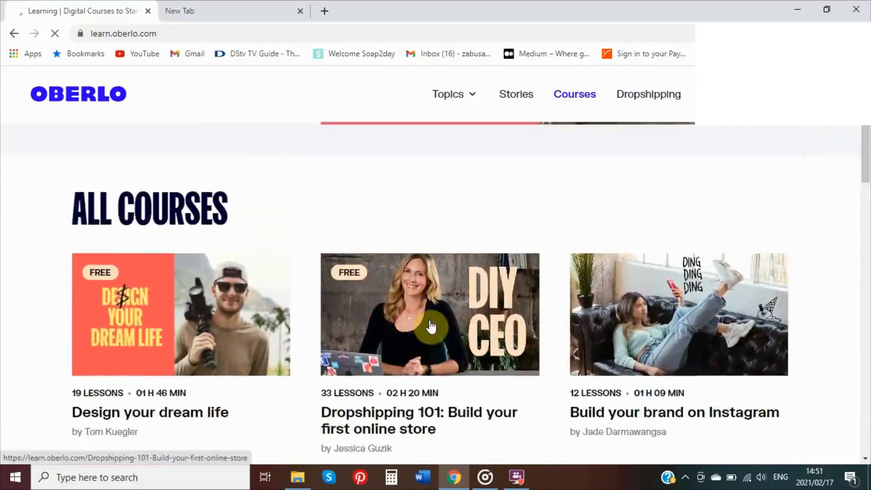
# Open the free Dropshipping 101 course and read its About description back to the top
pyautogui.click(429, 314)
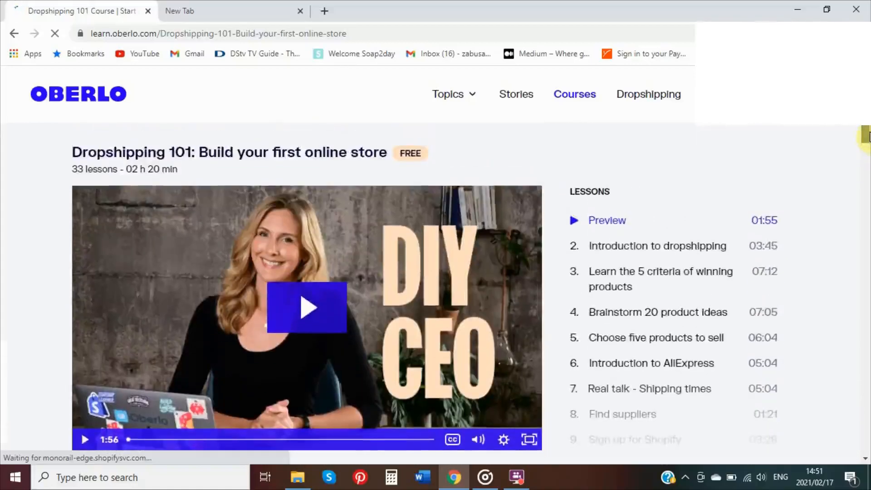
pyautogui.scroll(-3)
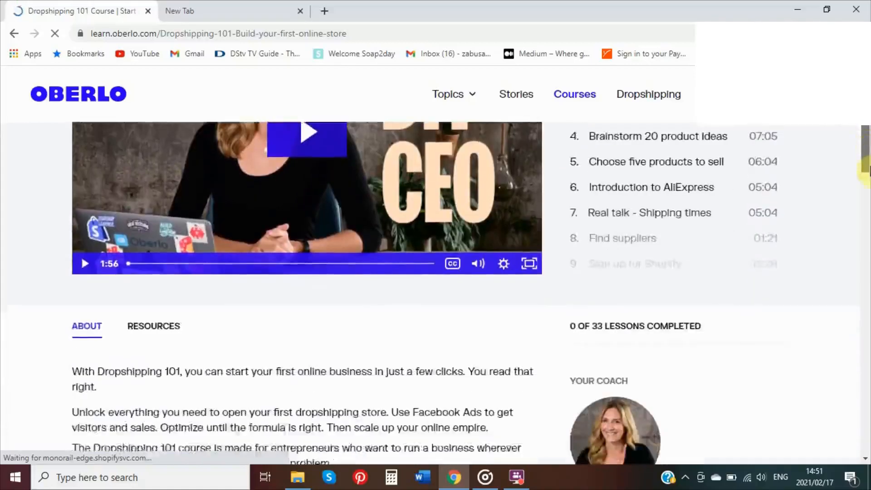
pyautogui.scroll(-3)
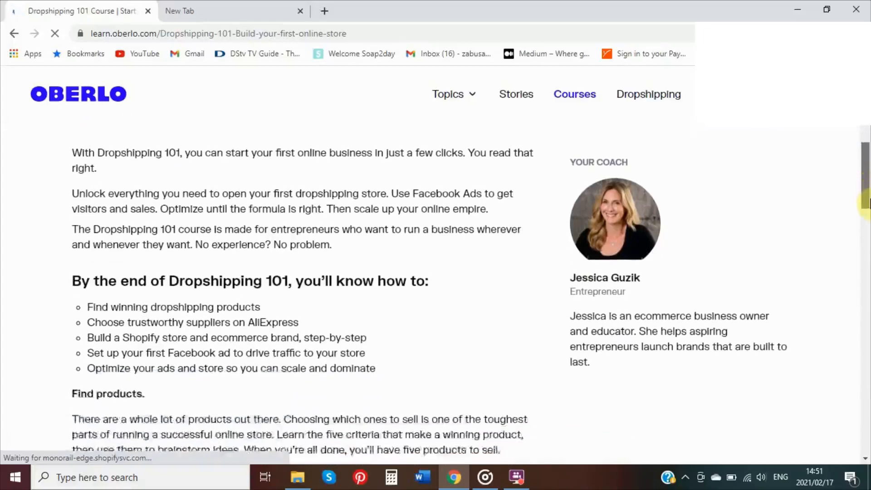
pyautogui.scroll(-3)
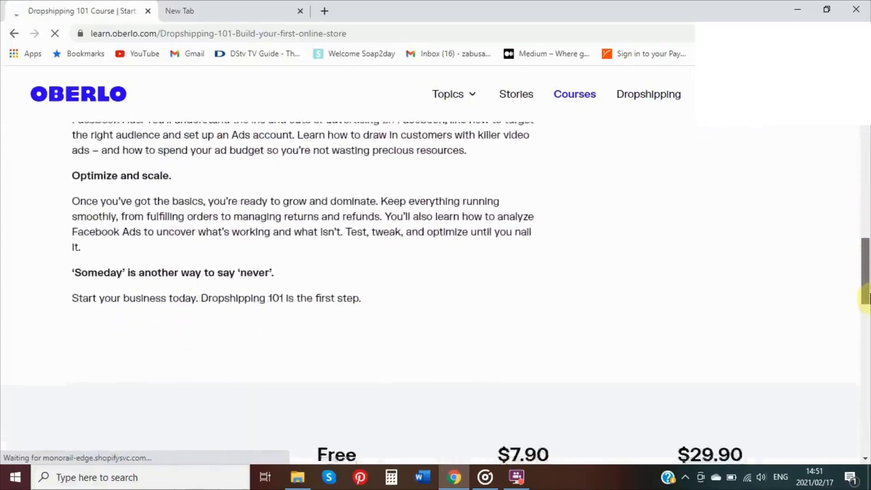
pyautogui.scroll(-3)
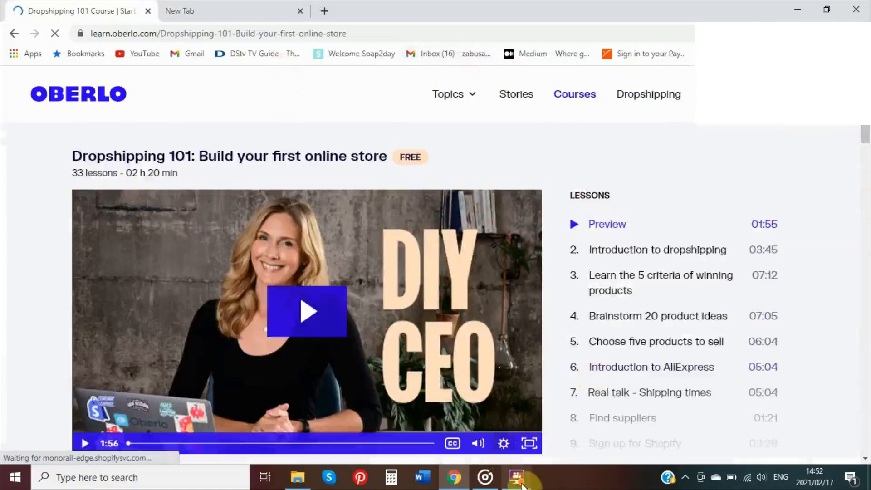
pyautogui.click(517, 478)
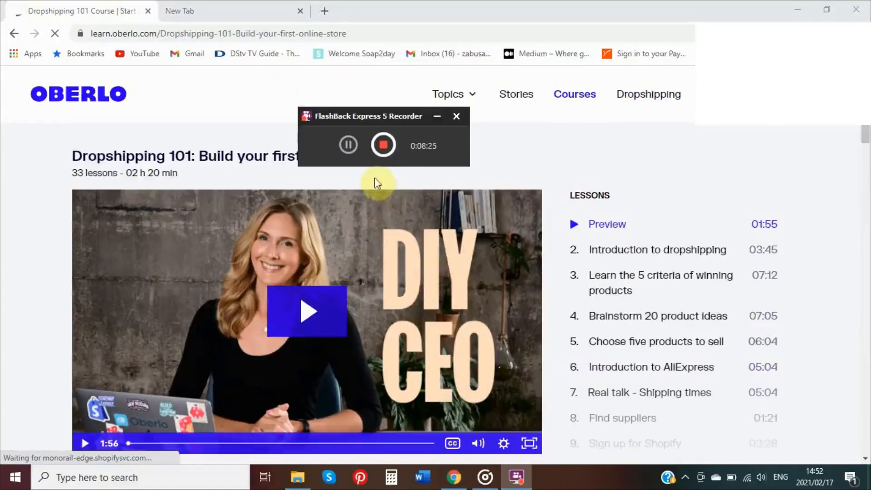